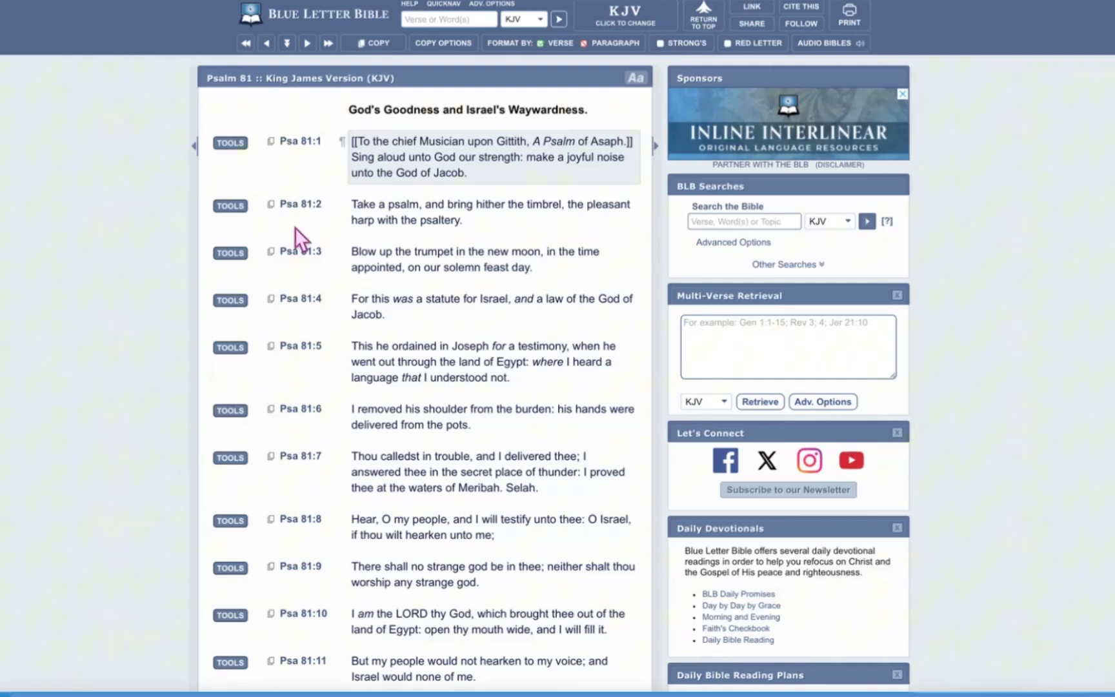
{"action": "mouse_move", "coordinate": [343, 185]}
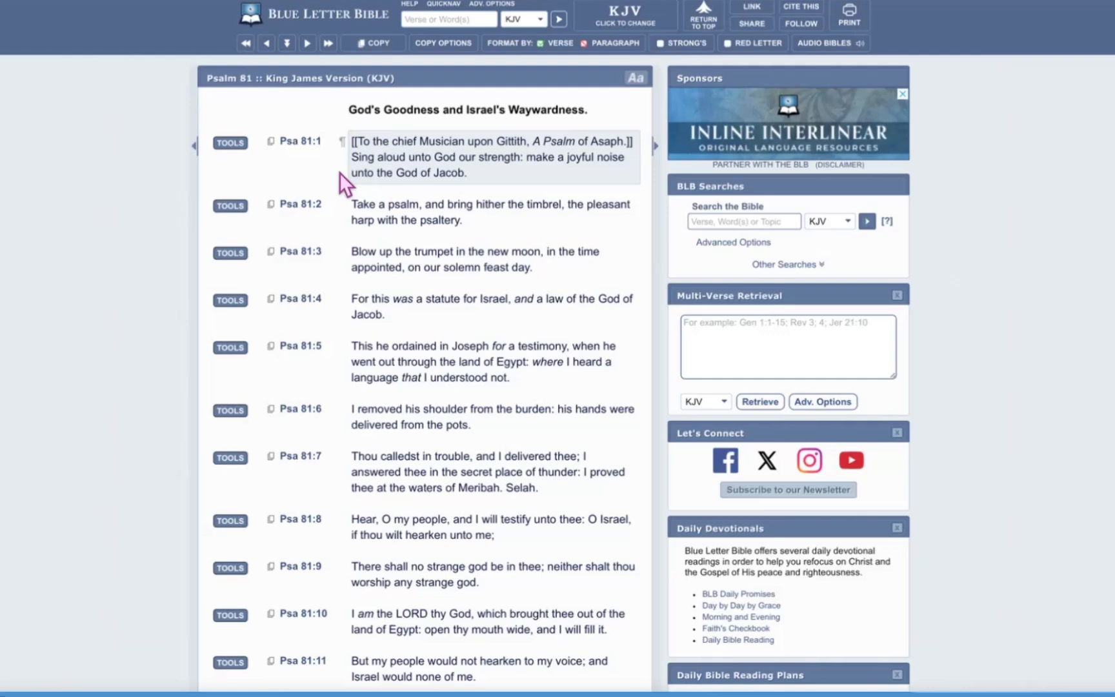
{"action": "mouse_move", "coordinate": [498, 197]}
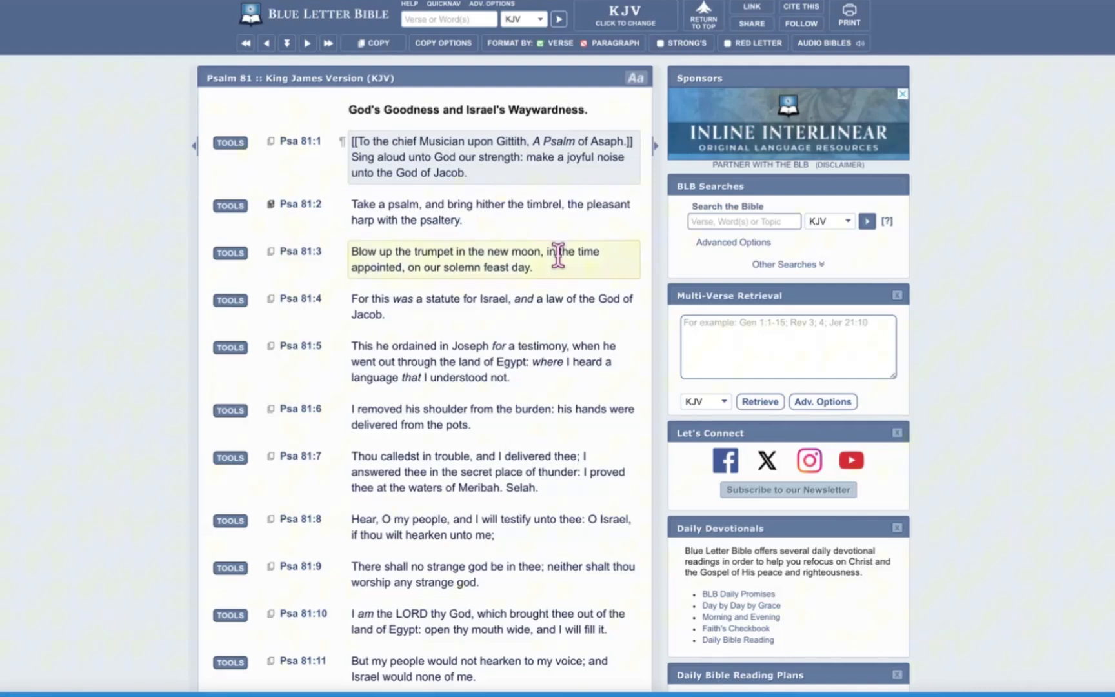
{"action": "mouse_move", "coordinate": [569, 243]}
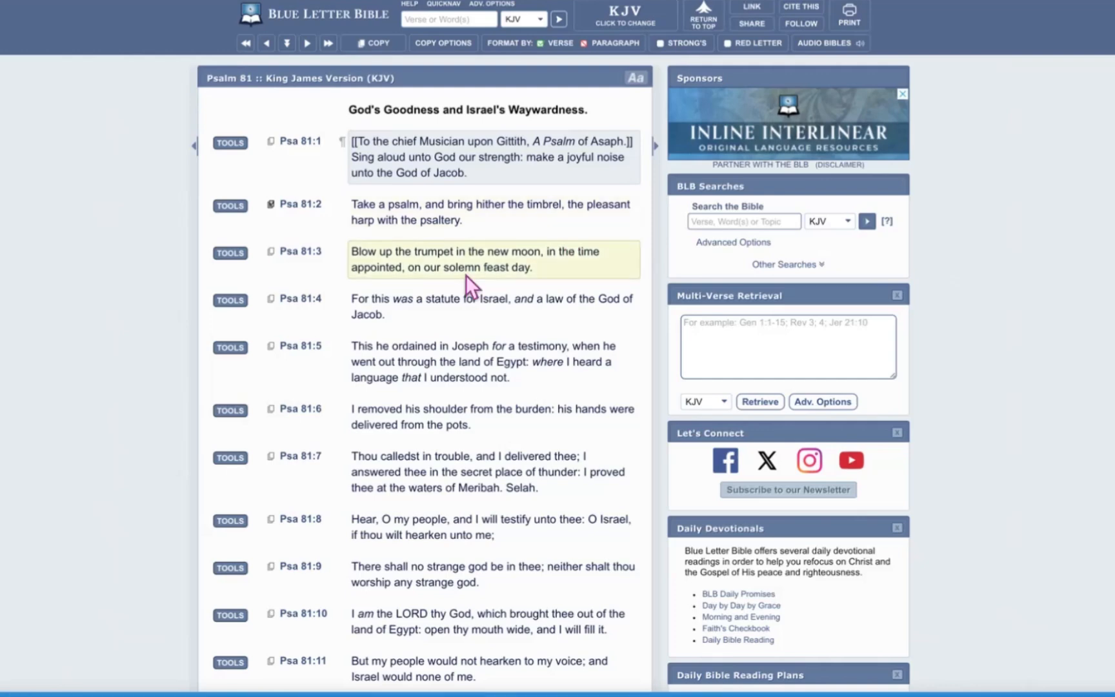
{"action": "mouse_move", "coordinate": [561, 282]}
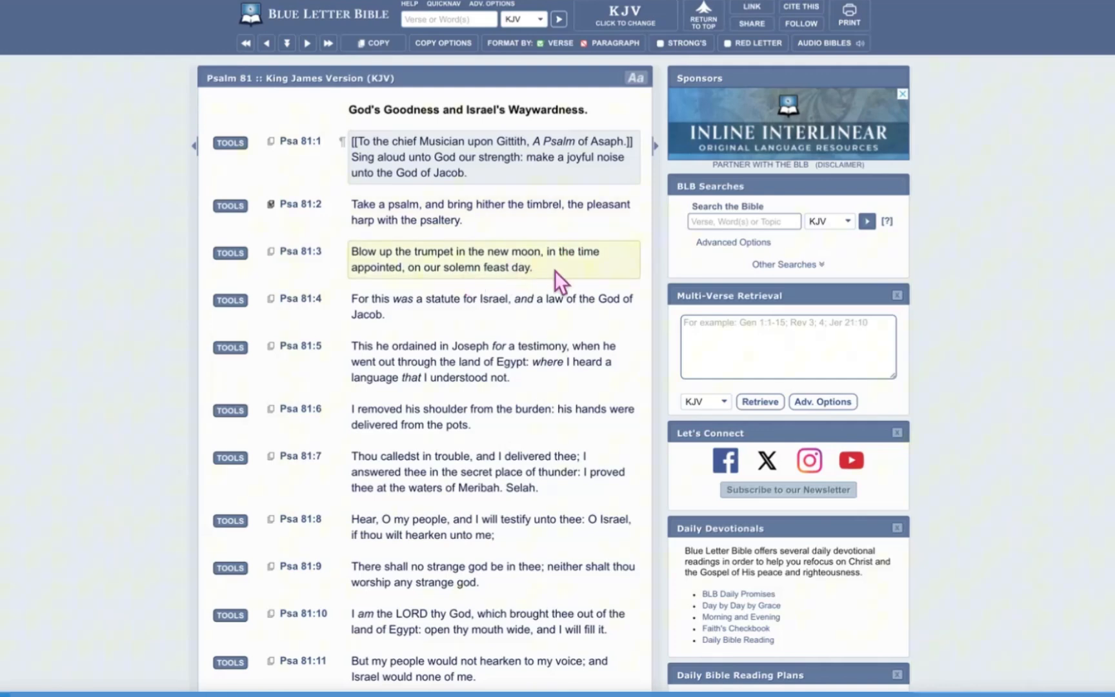
{"action": "mouse_move", "coordinate": [451, 286]}
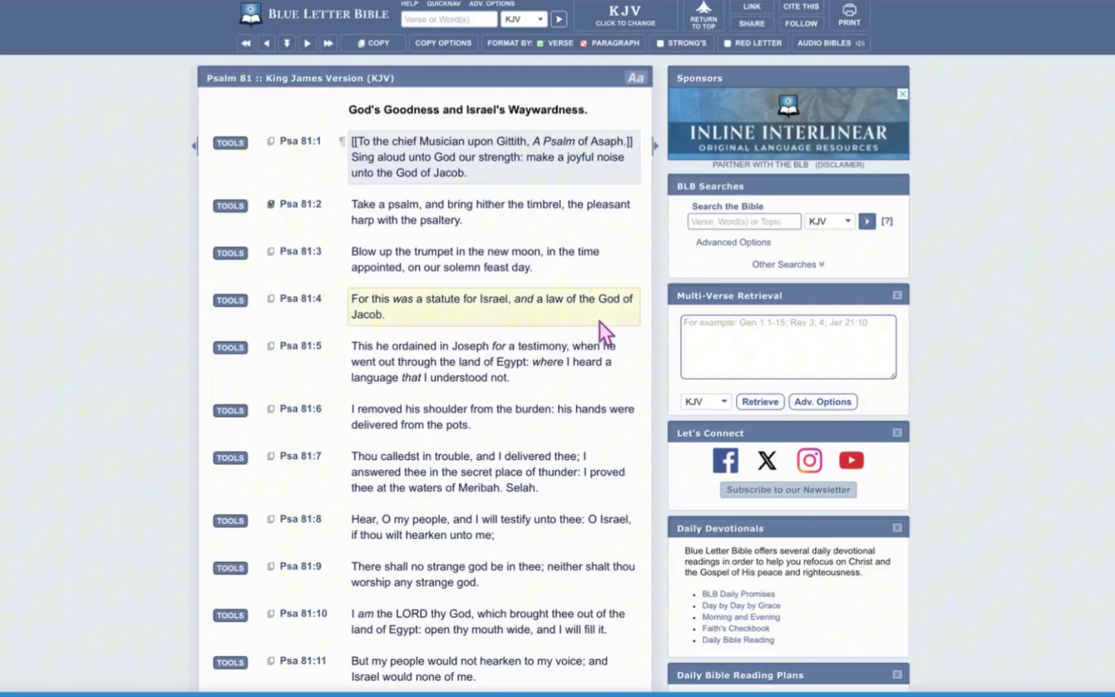
Read down Psalm 81 to verse 16 and the KJV note, then back to verse 12.
{"action": "scroll", "scroll_direction": "down", "scroll_amount": 3}
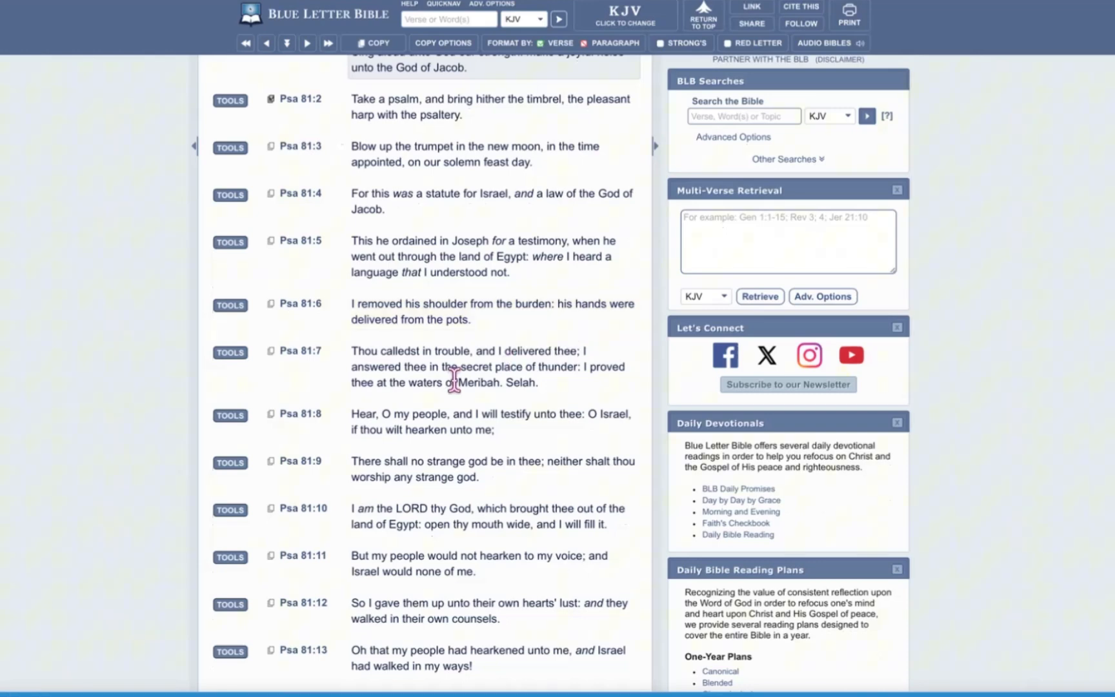
{"action": "scroll", "scroll_direction": "down", "scroll_amount": 3}
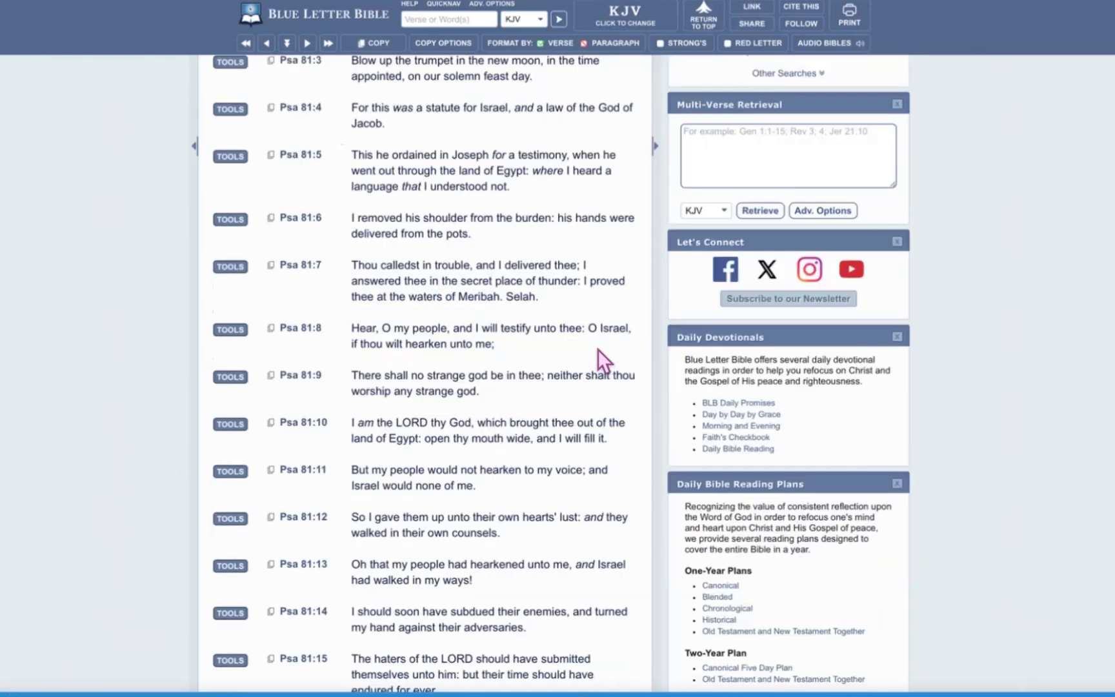
{"action": "left_click", "coordinate": [491, 280]}
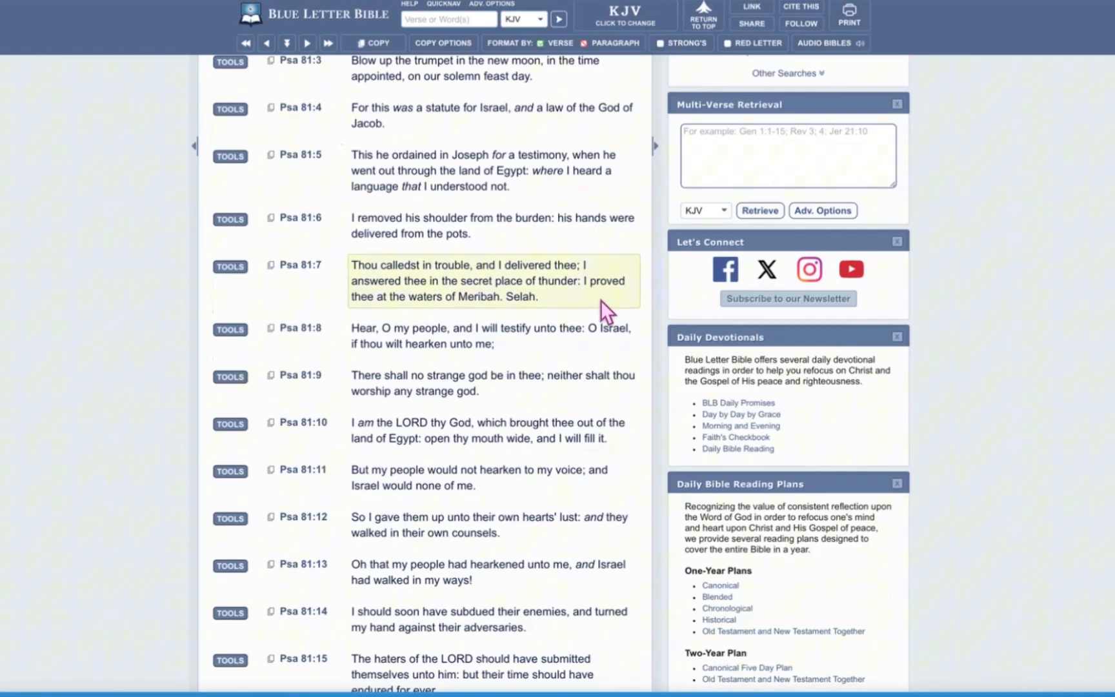
{"action": "mouse_move", "coordinate": [606, 312]}
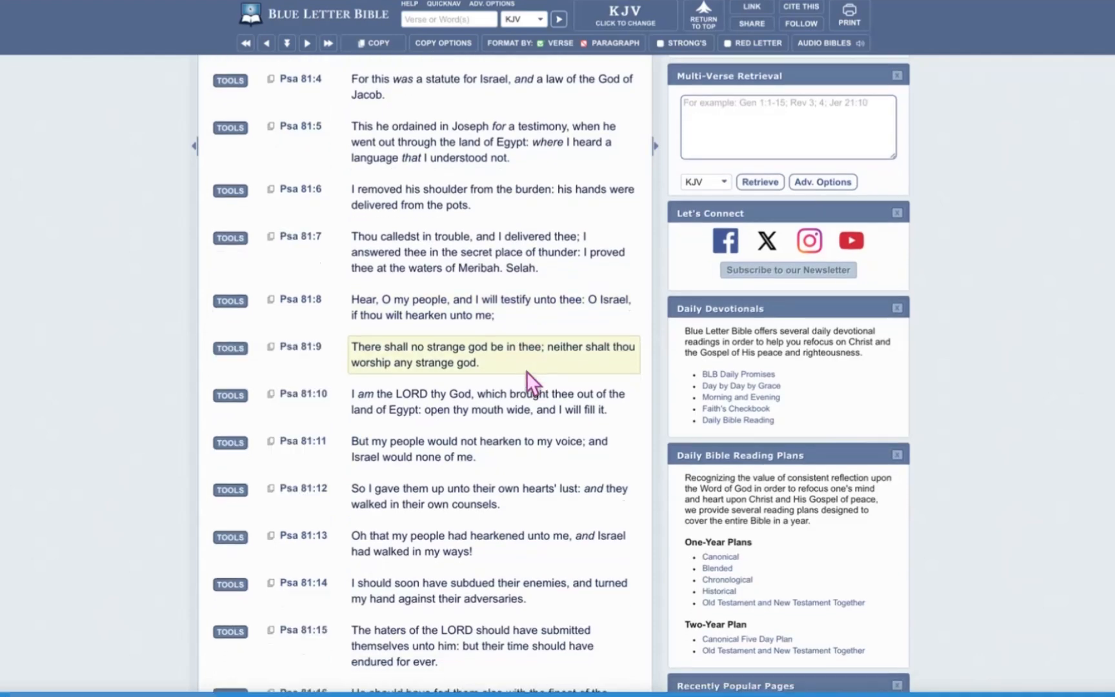
{"action": "scroll", "scroll_direction": "down", "scroll_amount": 3}
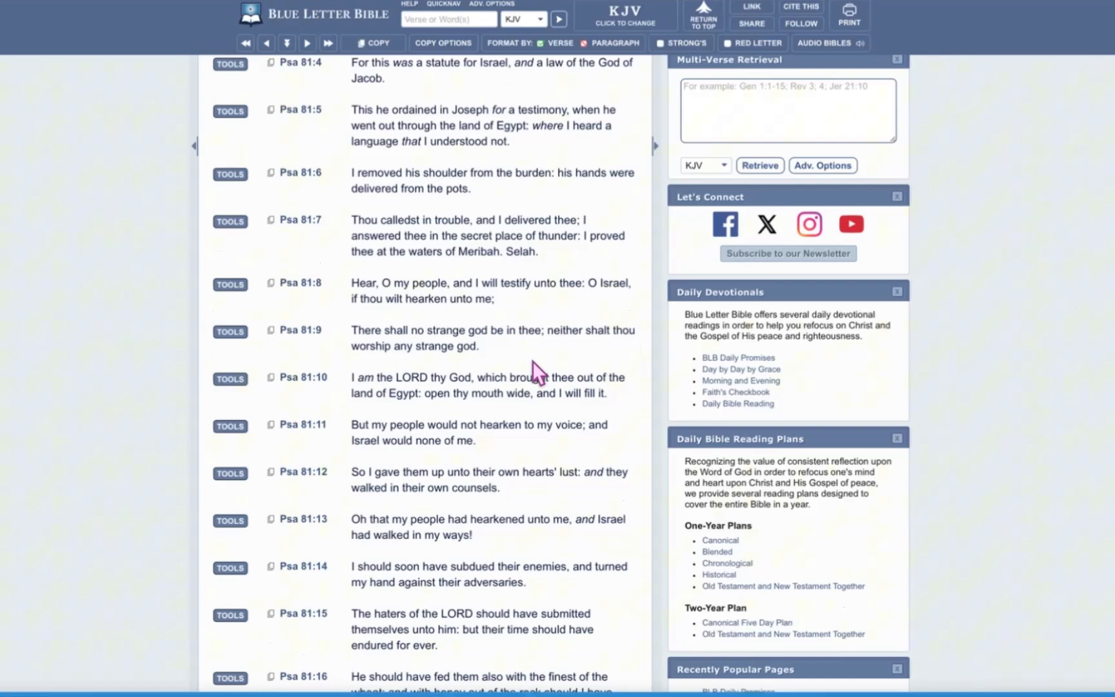
{"action": "scroll", "scroll_direction": "down", "scroll_amount": 3}
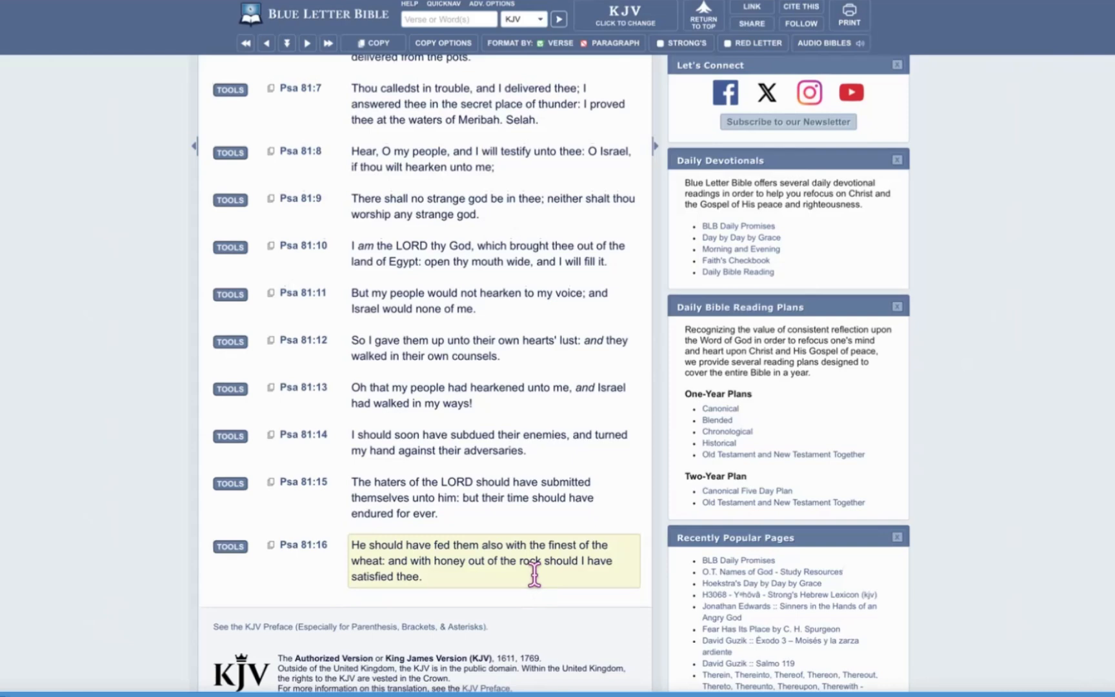
{"action": "scroll", "scroll_direction": "up", "scroll_amount": 3}
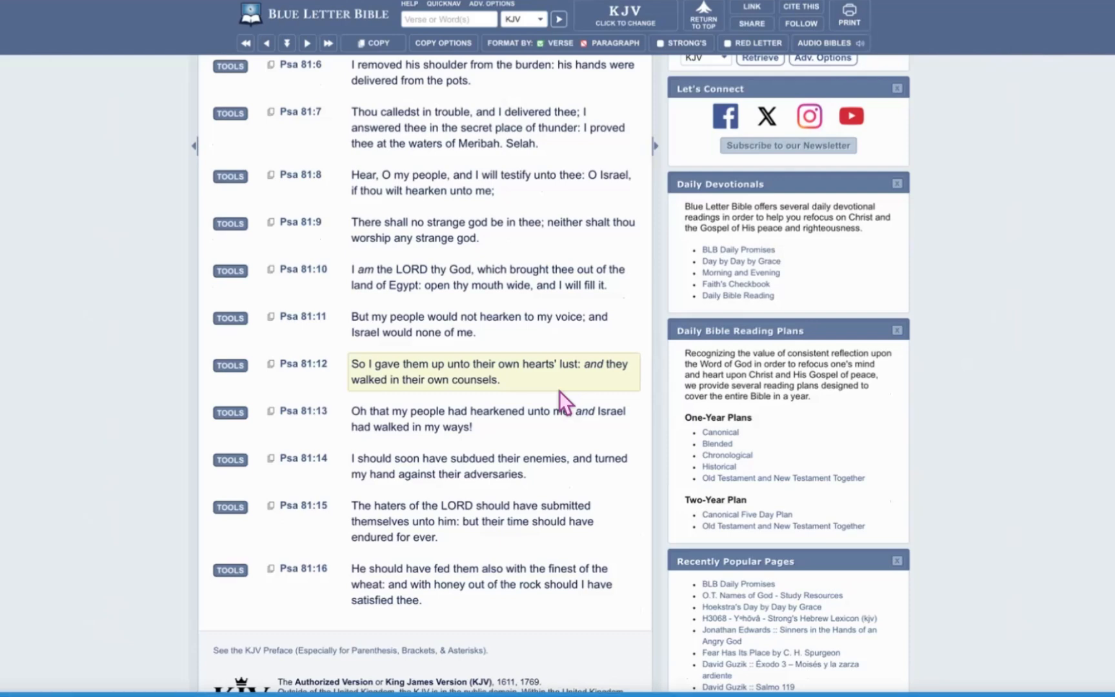
{"action": "mouse_move", "coordinate": [548, 466]}
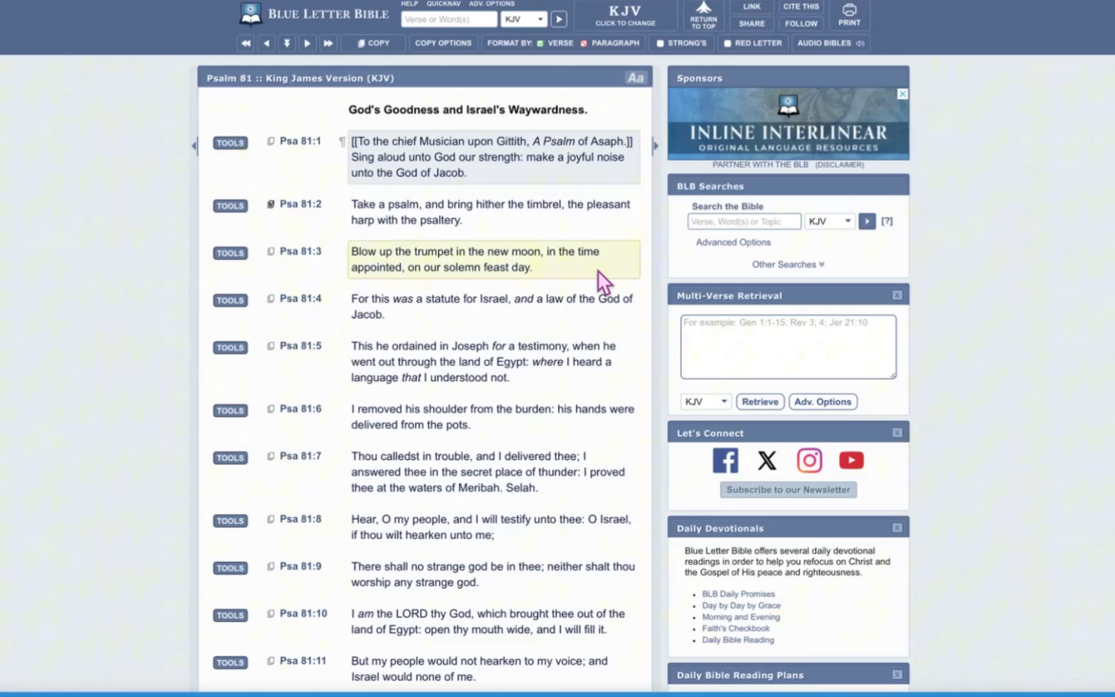
{"action": "mouse_move", "coordinate": [544, 279]}
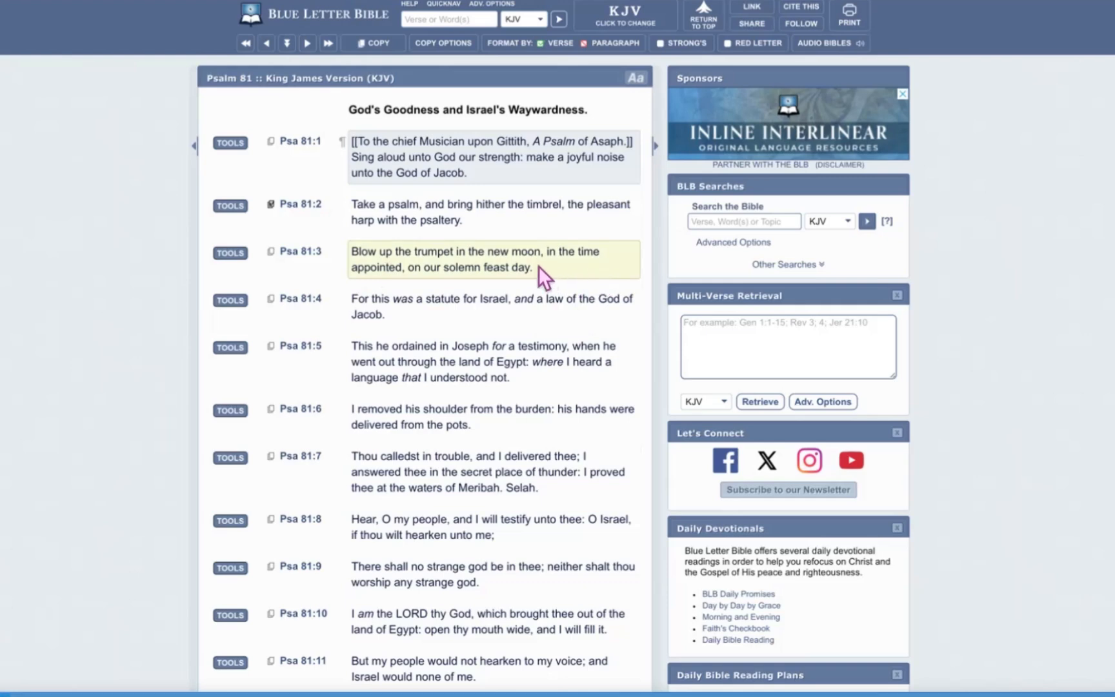
{"action": "mouse_move", "coordinate": [555, 283]}
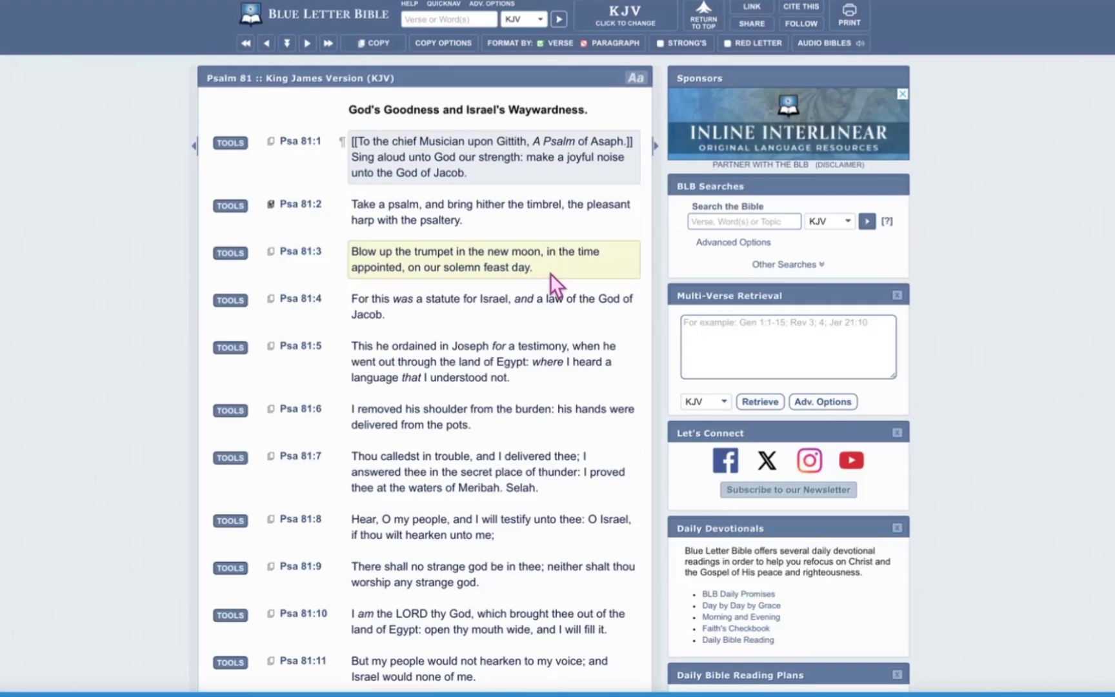
{"action": "mouse_move", "coordinate": [554, 287]}
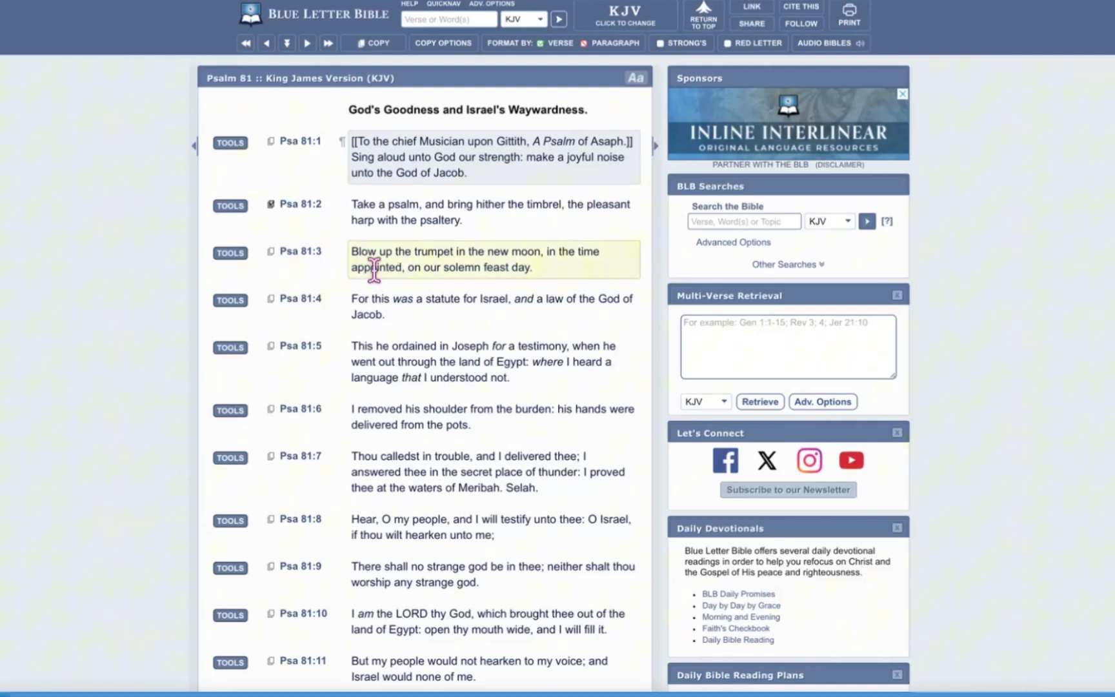
{"action": "mouse_move", "coordinate": [482, 271]}
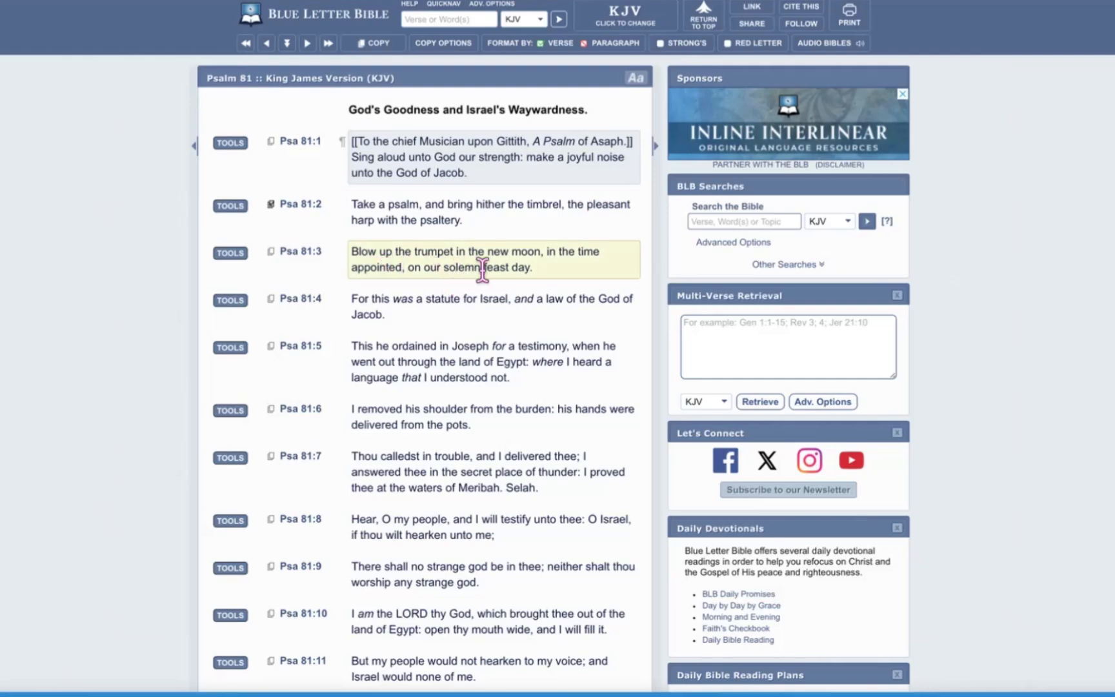
{"action": "mouse_move", "coordinate": [569, 276]}
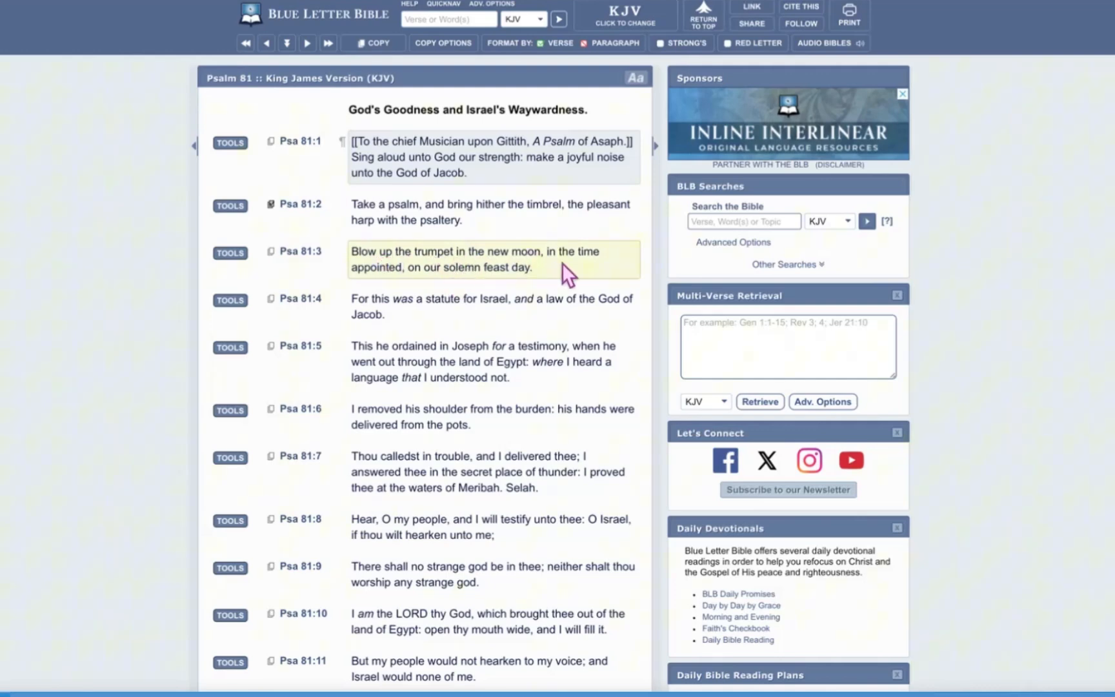
{"action": "mouse_move", "coordinate": [403, 297]}
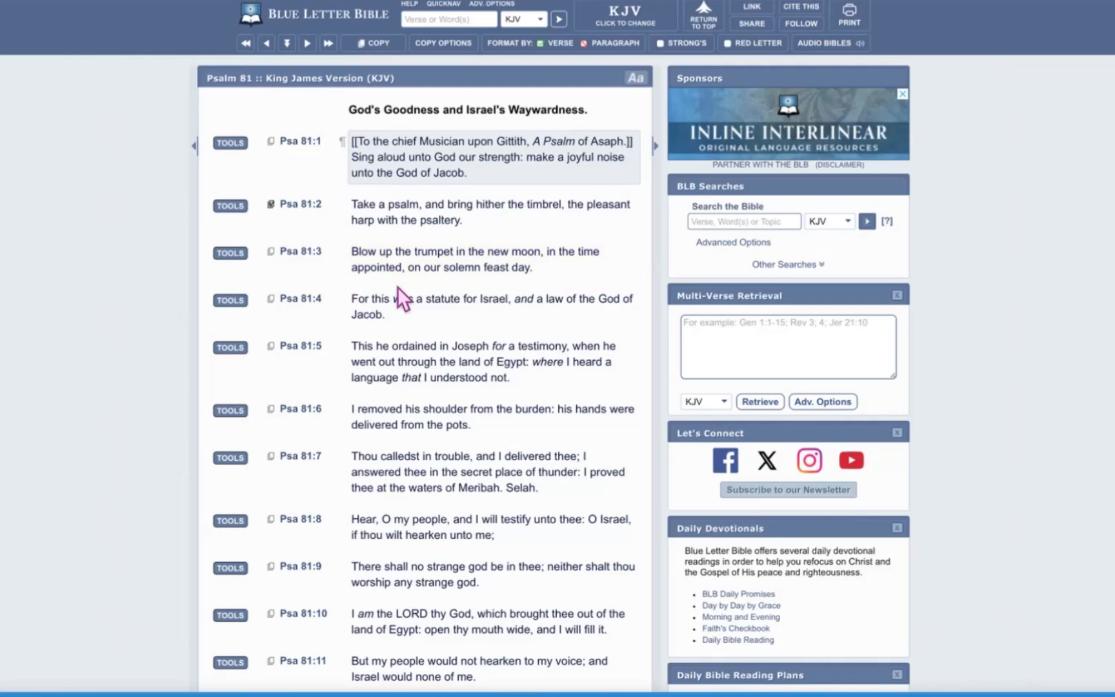
{"action": "mouse_move", "coordinate": [482, 295]}
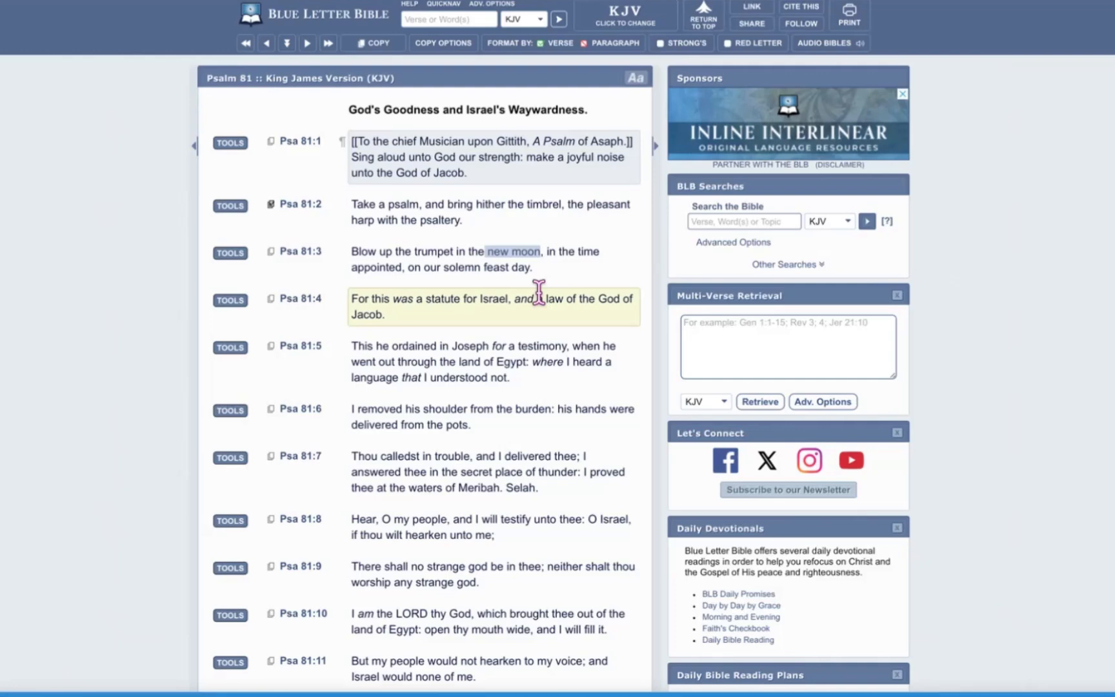
{"action": "mouse_move", "coordinate": [301, 262]}
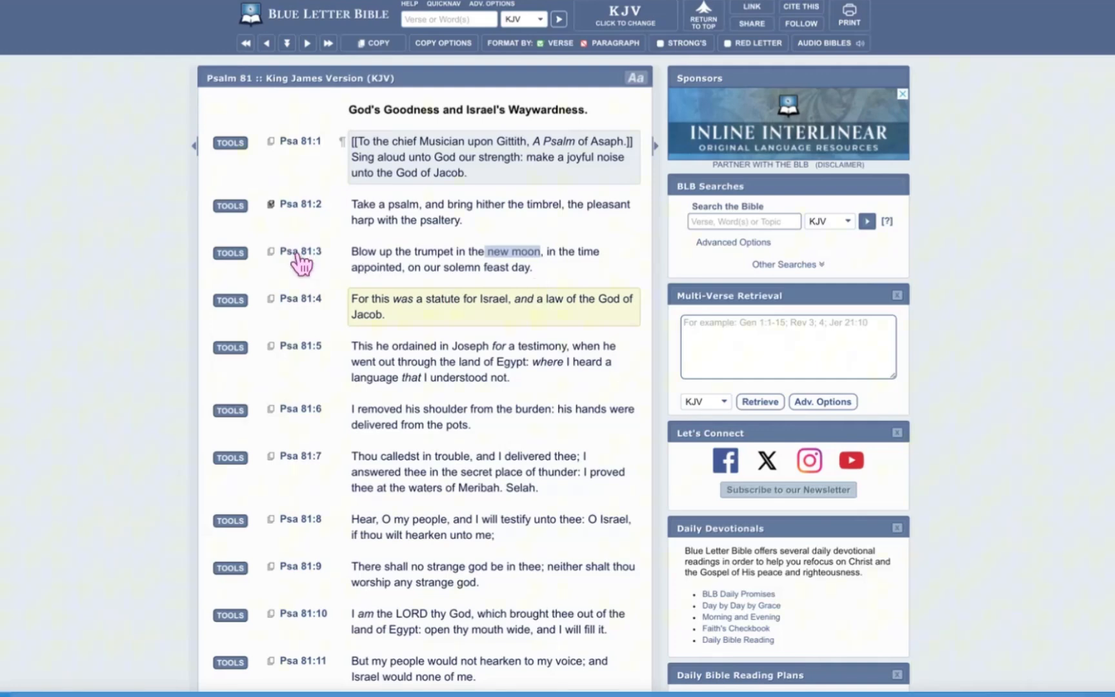
Show the Hebrew interlinear breakdown for Psalm 81:3.
{"action": "left_click", "coordinate": [229, 253]}
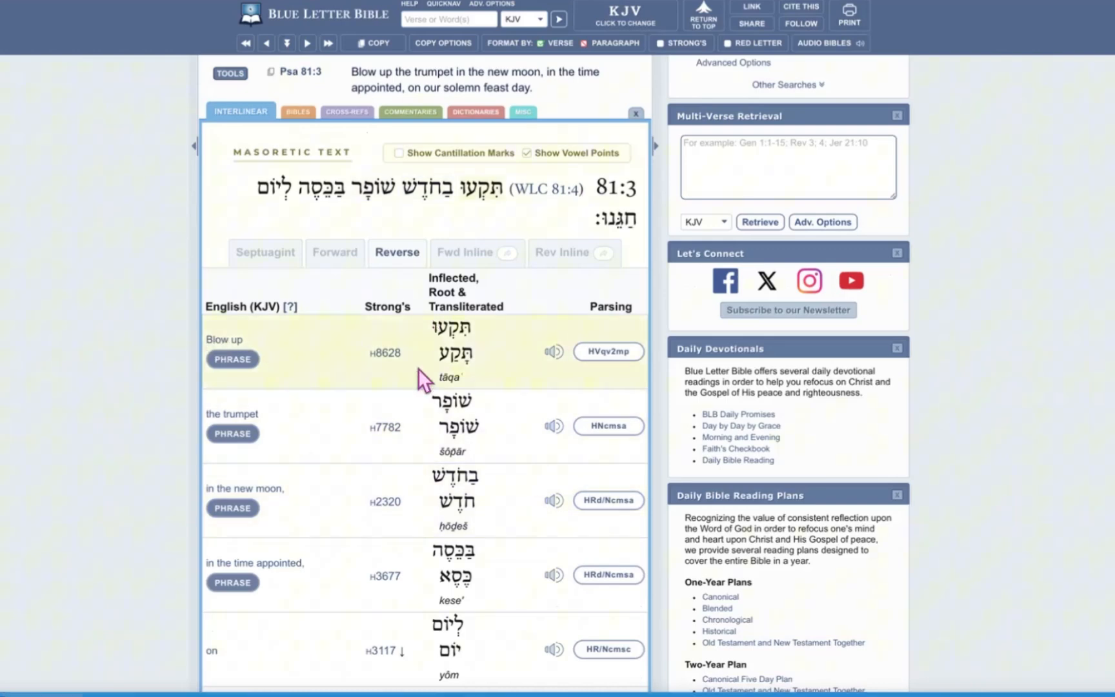
{"action": "scroll", "scroll_direction": "down", "scroll_amount": 3}
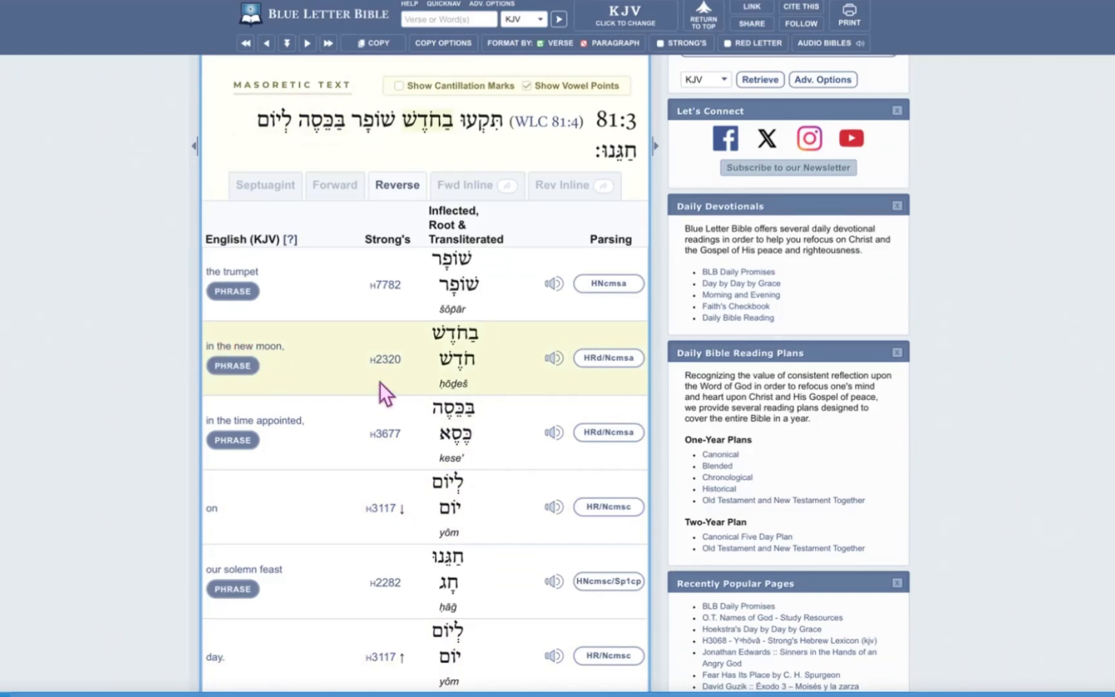
{"action": "mouse_move", "coordinate": [437, 402]}
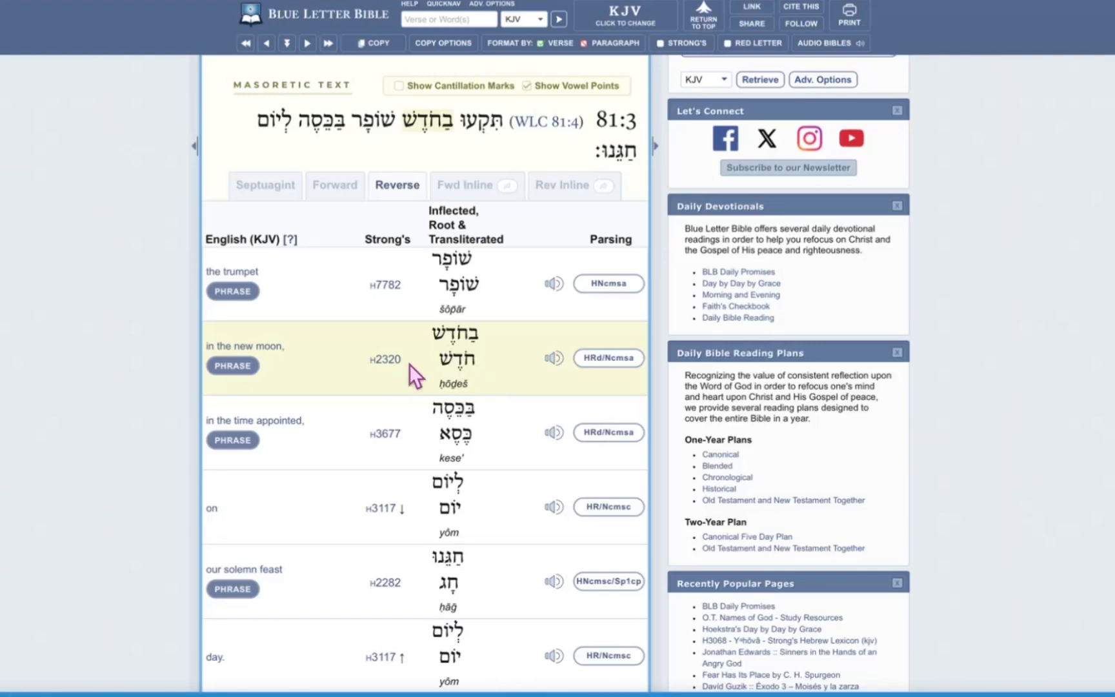
{"action": "mouse_move", "coordinate": [493, 395]}
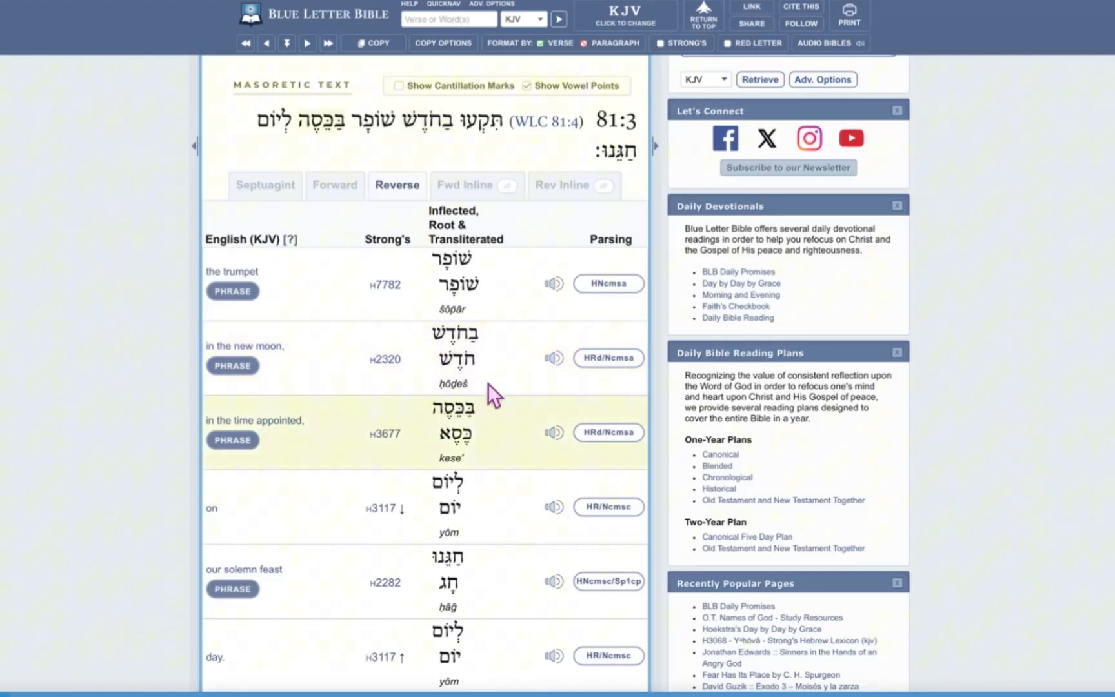
{"action": "mouse_move", "coordinate": [266, 345]}
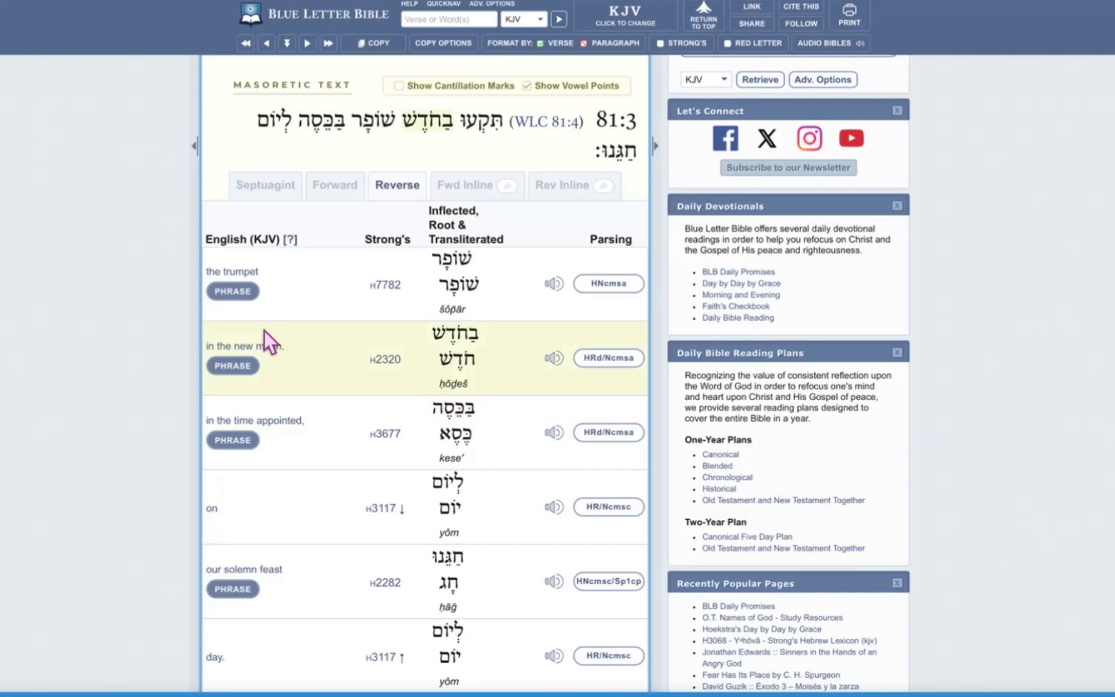
{"action": "mouse_move", "coordinate": [466, 402]}
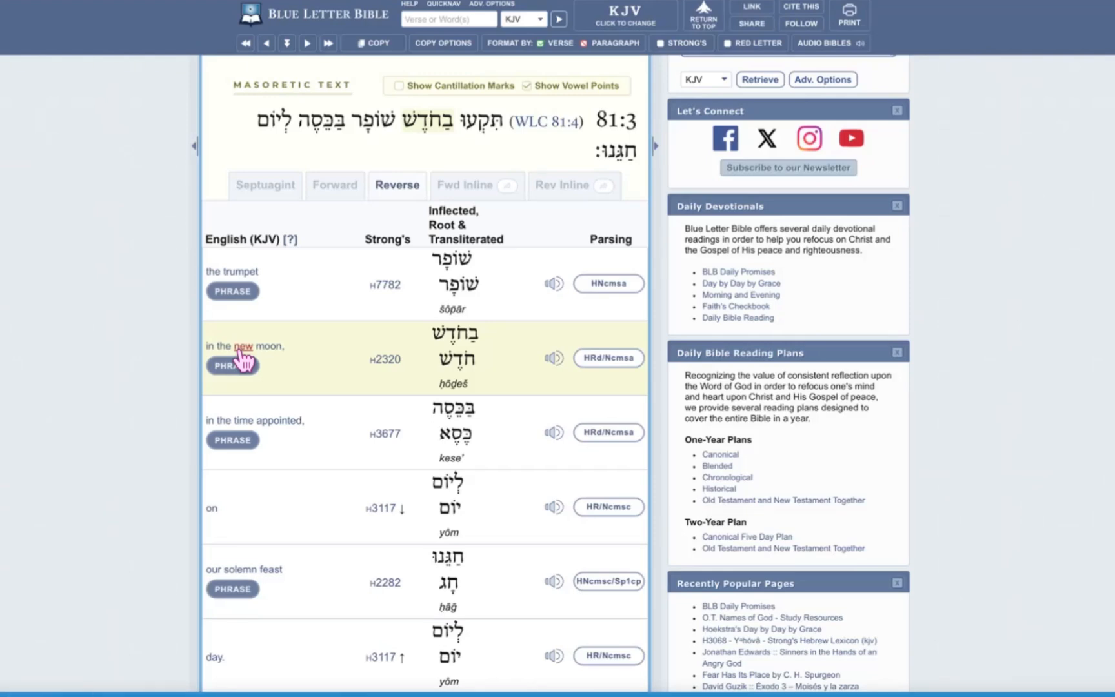
{"action": "mouse_move", "coordinate": [338, 396]}
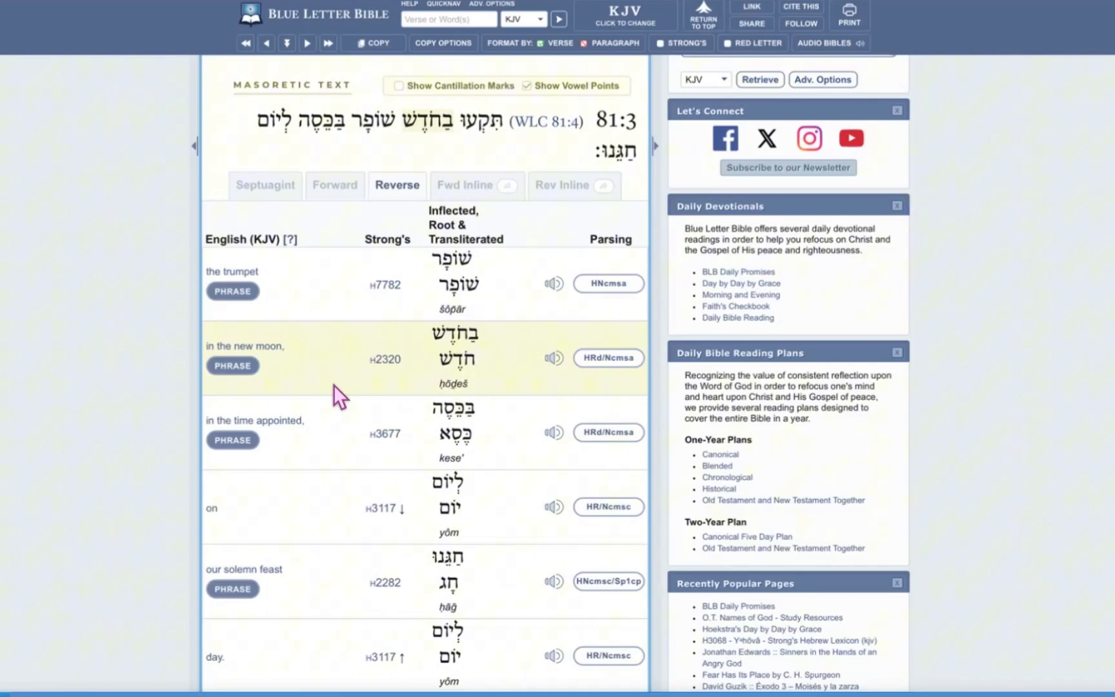
{"action": "mouse_move", "coordinate": [329, 346]}
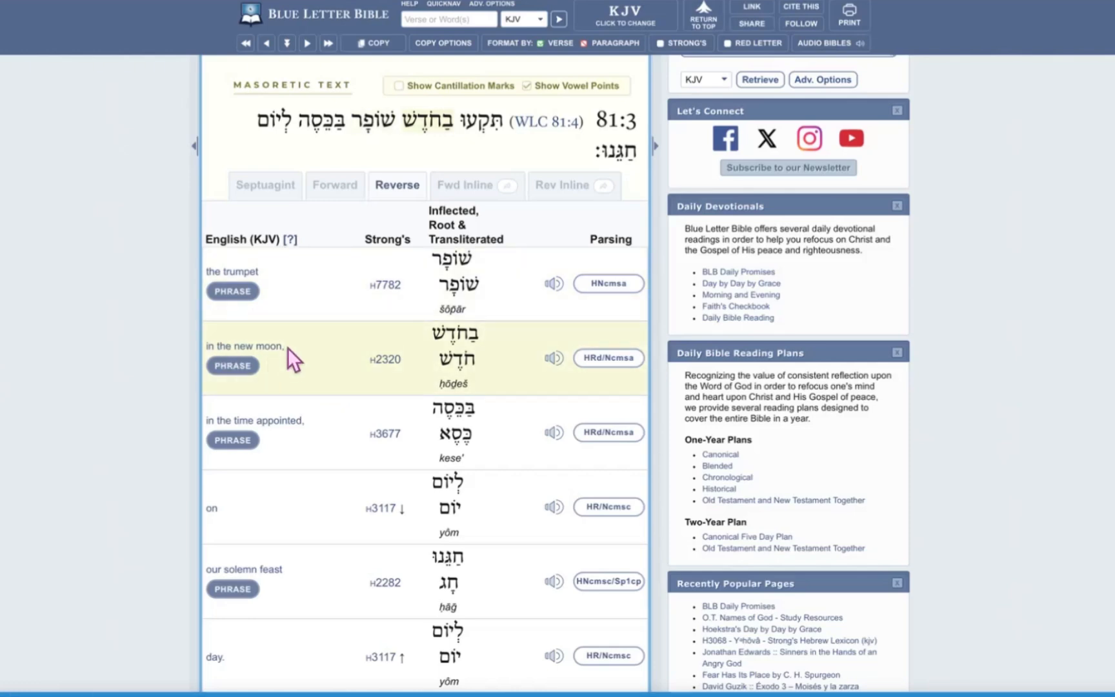
{"action": "mouse_move", "coordinate": [224, 413]}
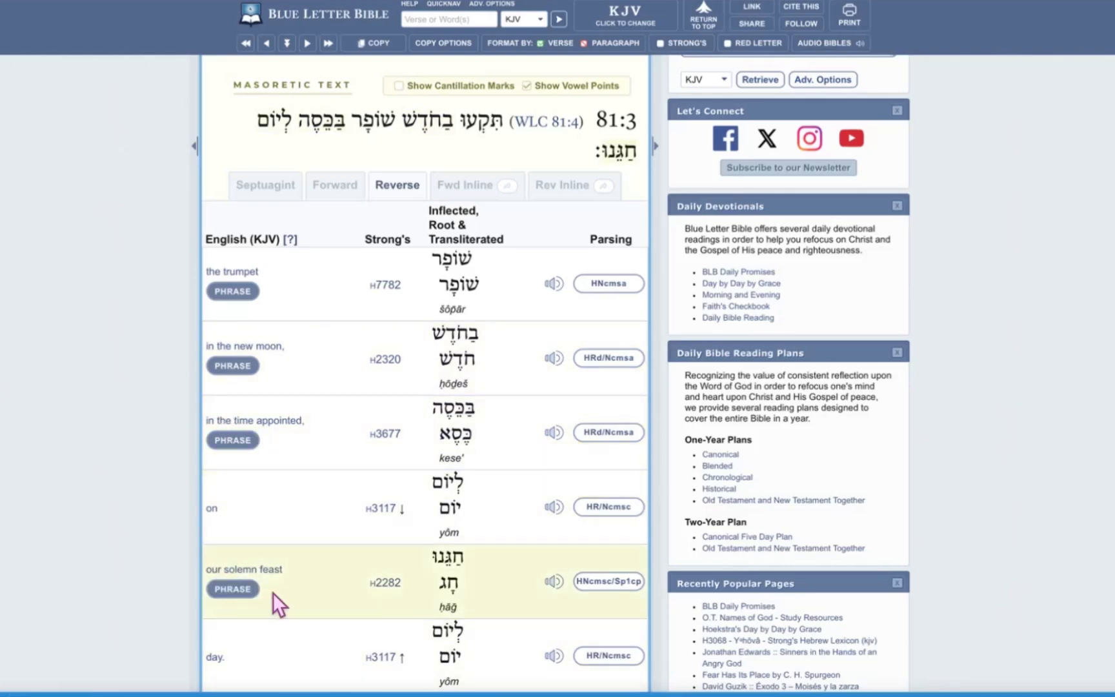
{"action": "mouse_move", "coordinate": [419, 551]}
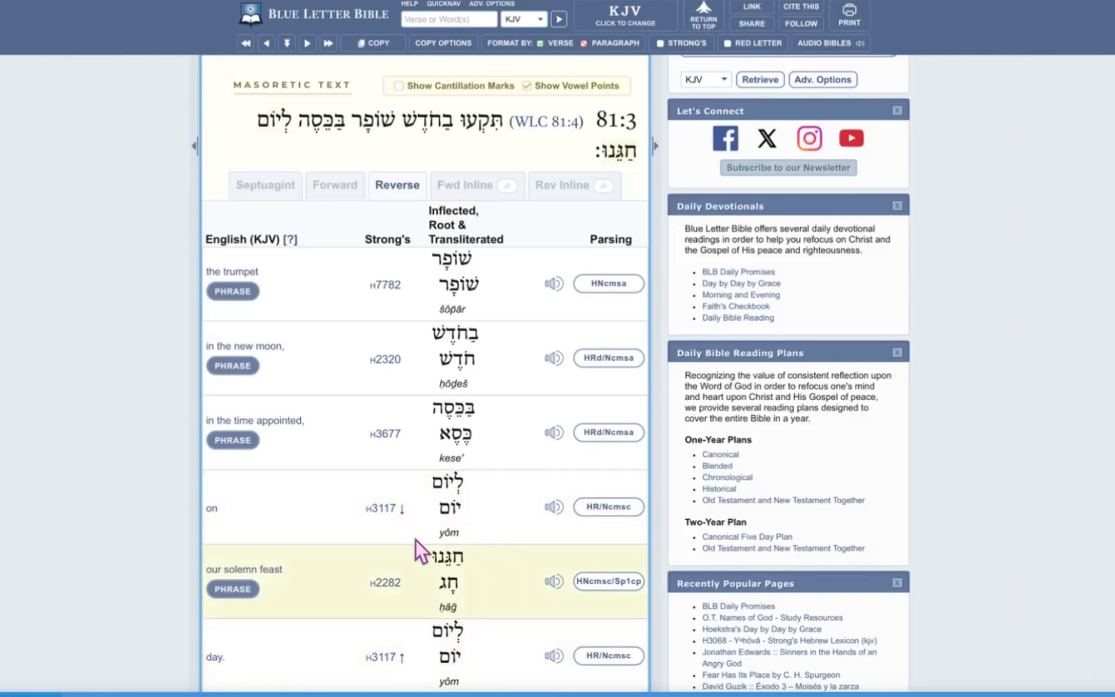
{"action": "scroll", "scroll_direction": "down", "scroll_amount": 3}
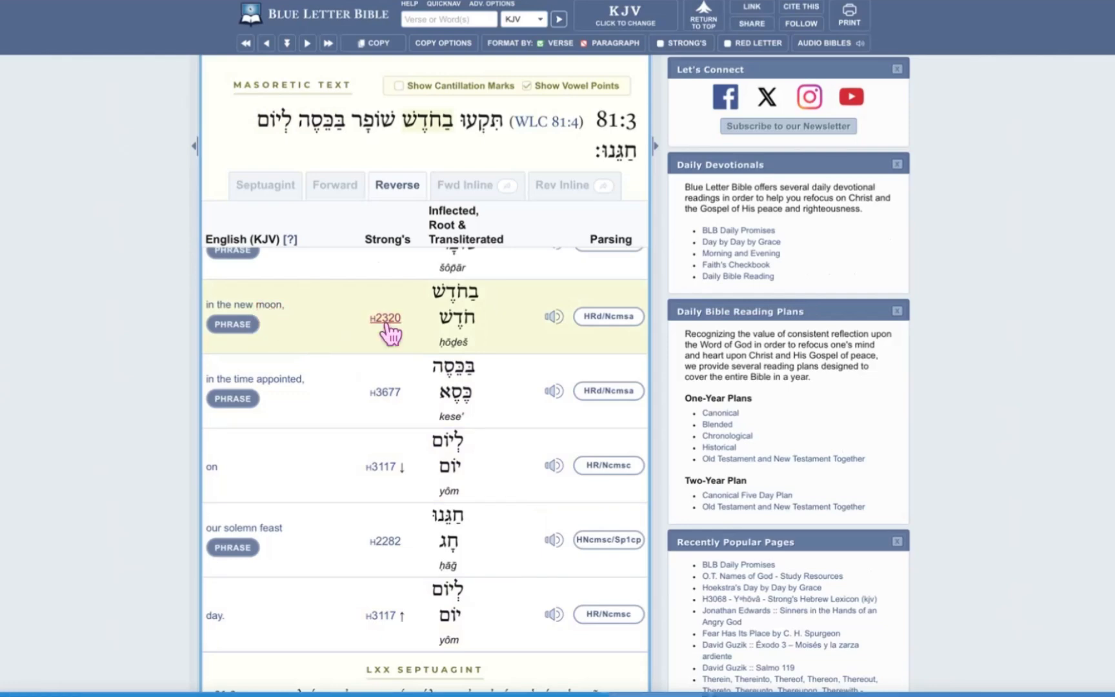
Follow the H2320 link on 'in the new moon' to its lexicon entry.
{"action": "left_click", "coordinate": [384, 318]}
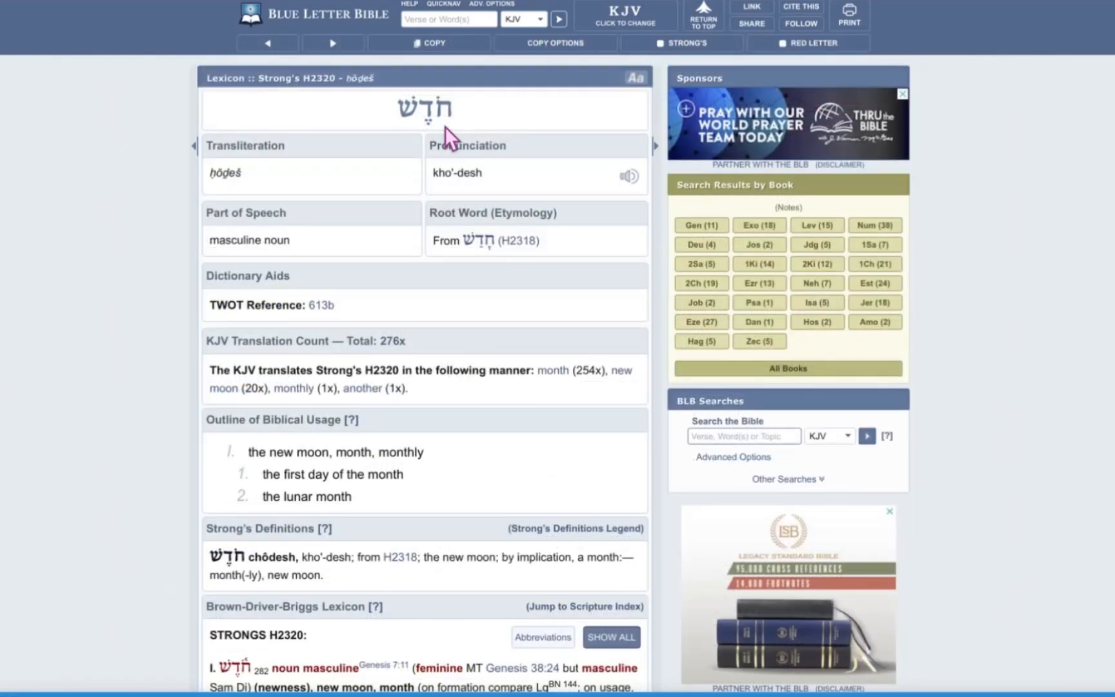
{"action": "mouse_move", "coordinate": [441, 139]}
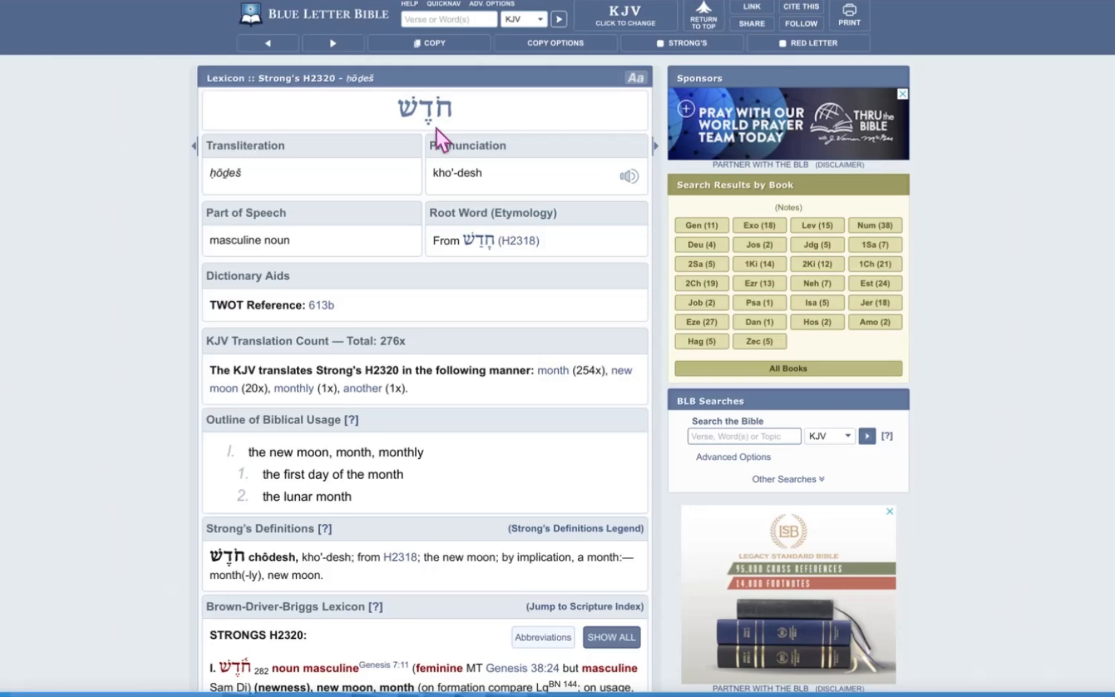
{"action": "mouse_move", "coordinate": [414, 147]}
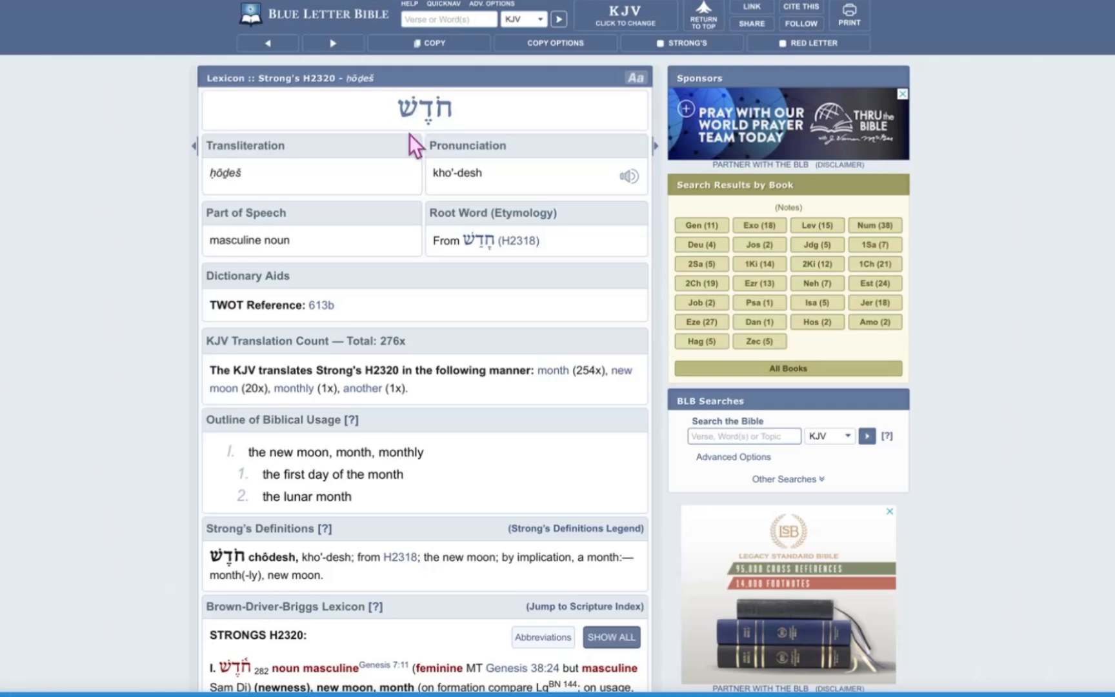
{"action": "mouse_move", "coordinate": [546, 391]}
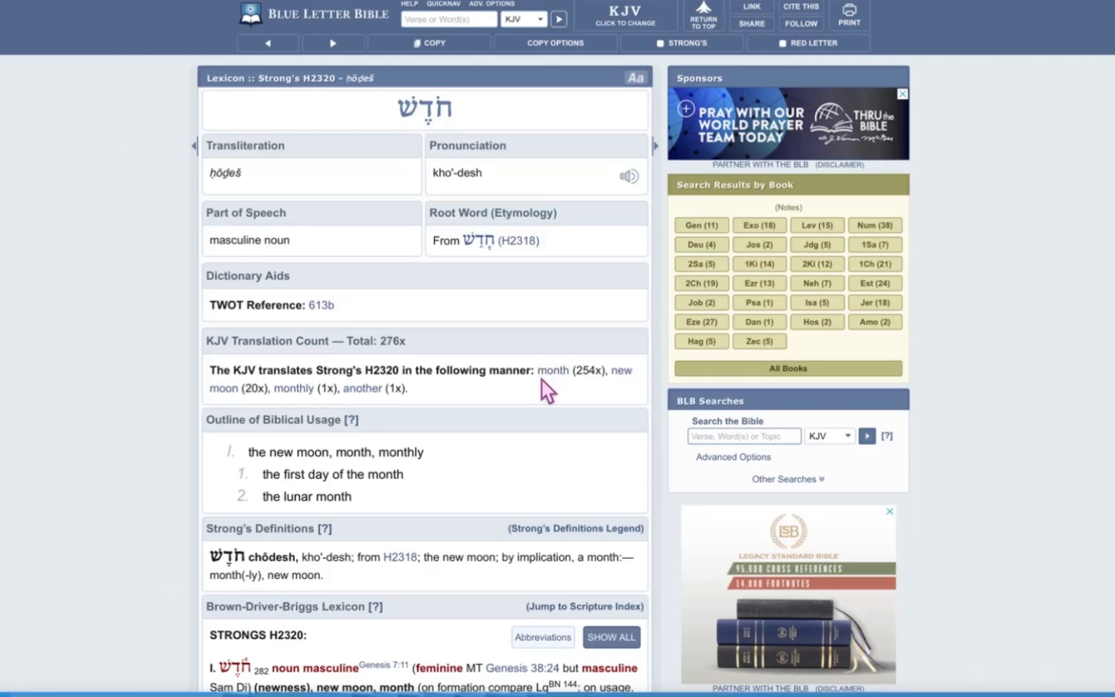
{"action": "mouse_move", "coordinate": [572, 398]}
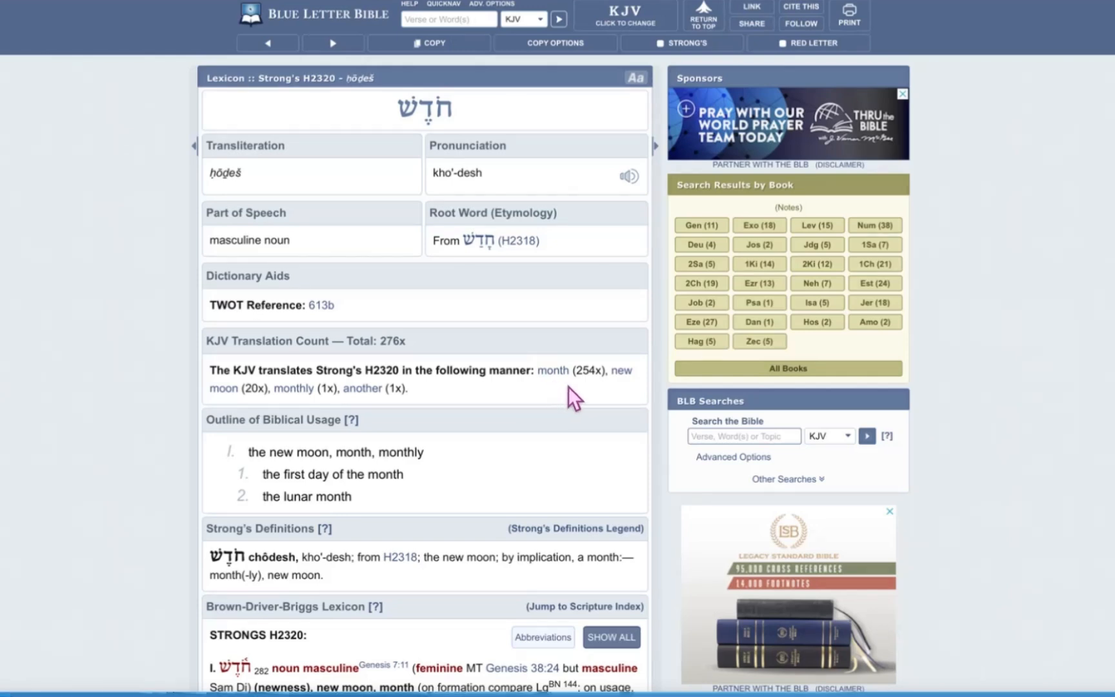
{"action": "mouse_move", "coordinate": [601, 395]}
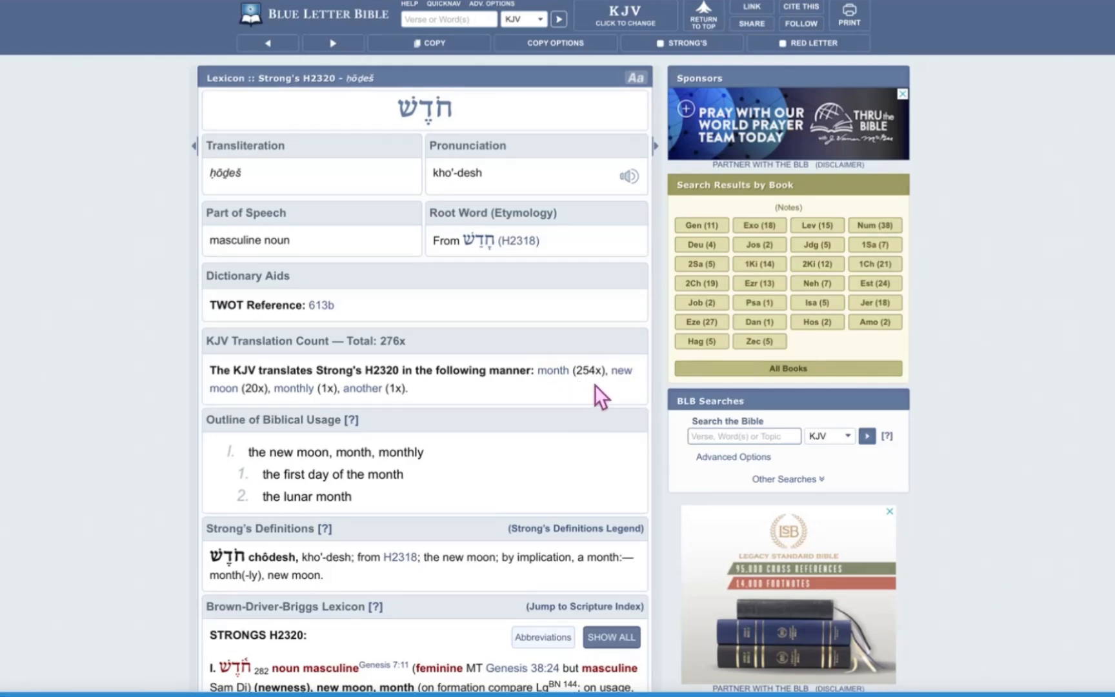
{"action": "mouse_move", "coordinate": [606, 397]}
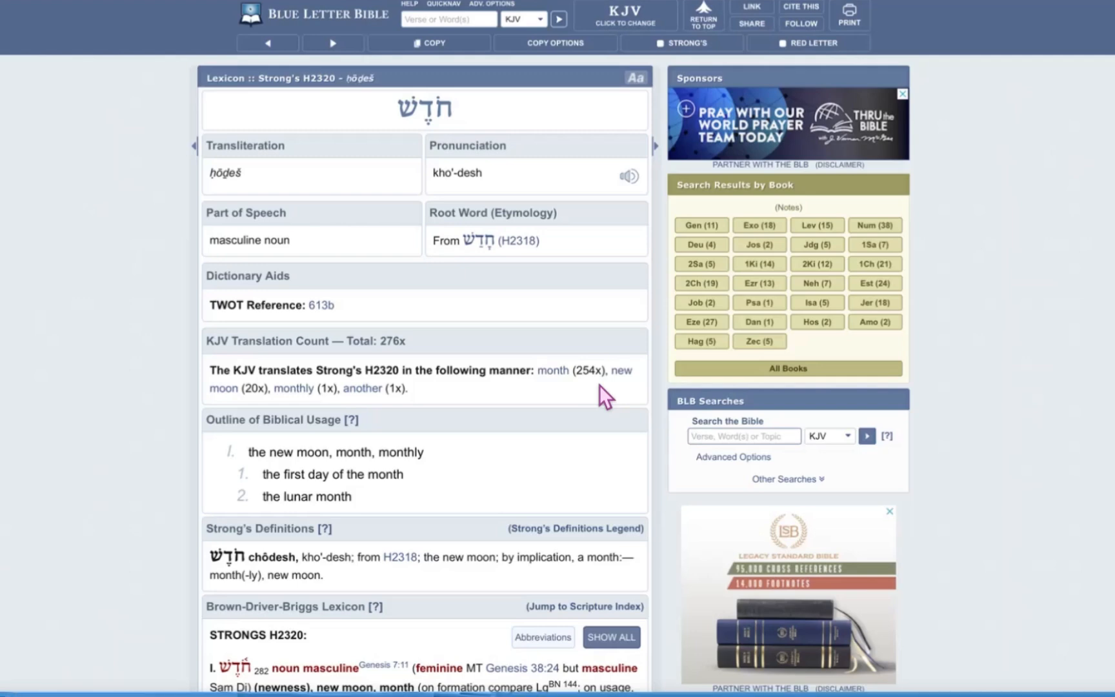
{"action": "mouse_move", "coordinate": [592, 395]}
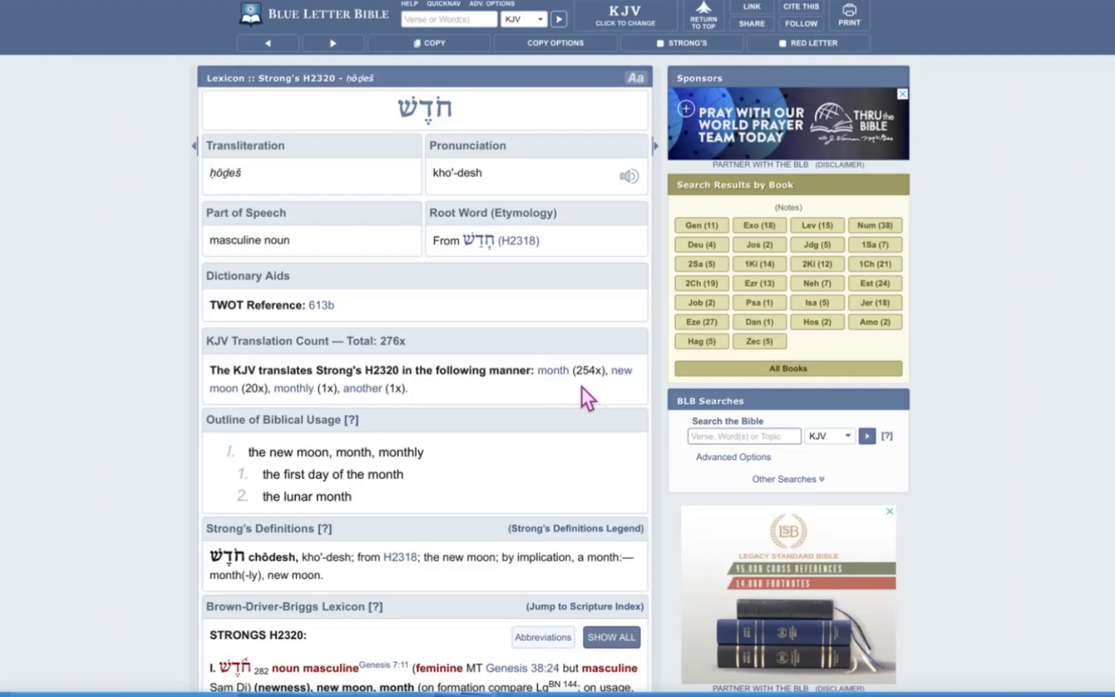
{"action": "mouse_move", "coordinate": [532, 402]}
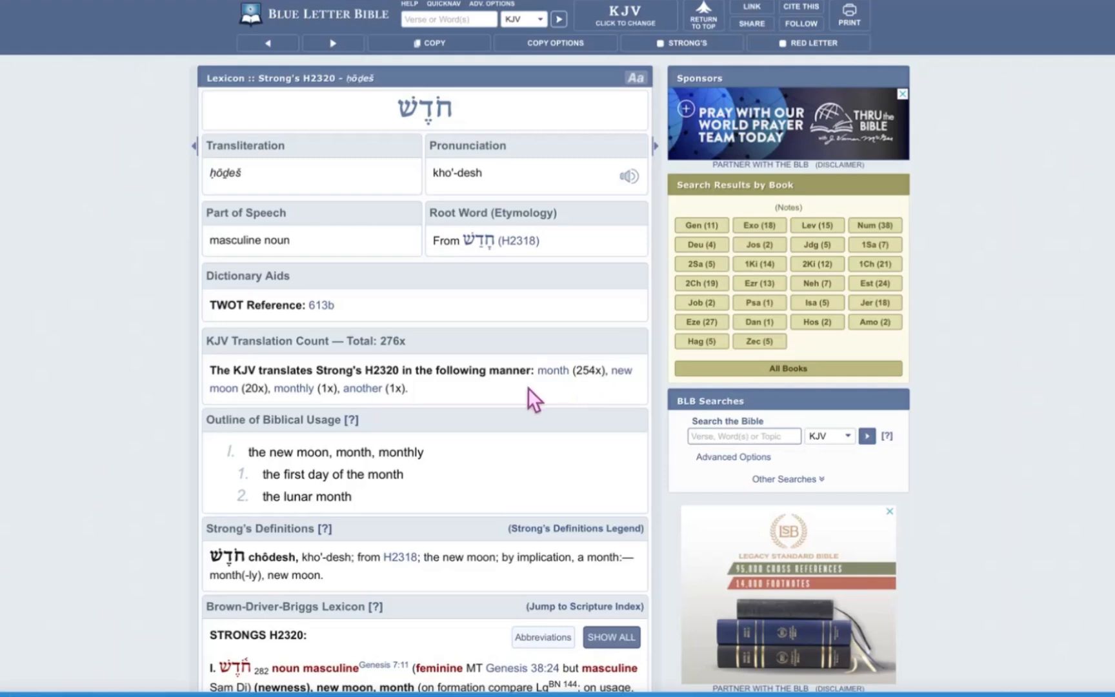
{"action": "mouse_move", "coordinate": [231, 419]}
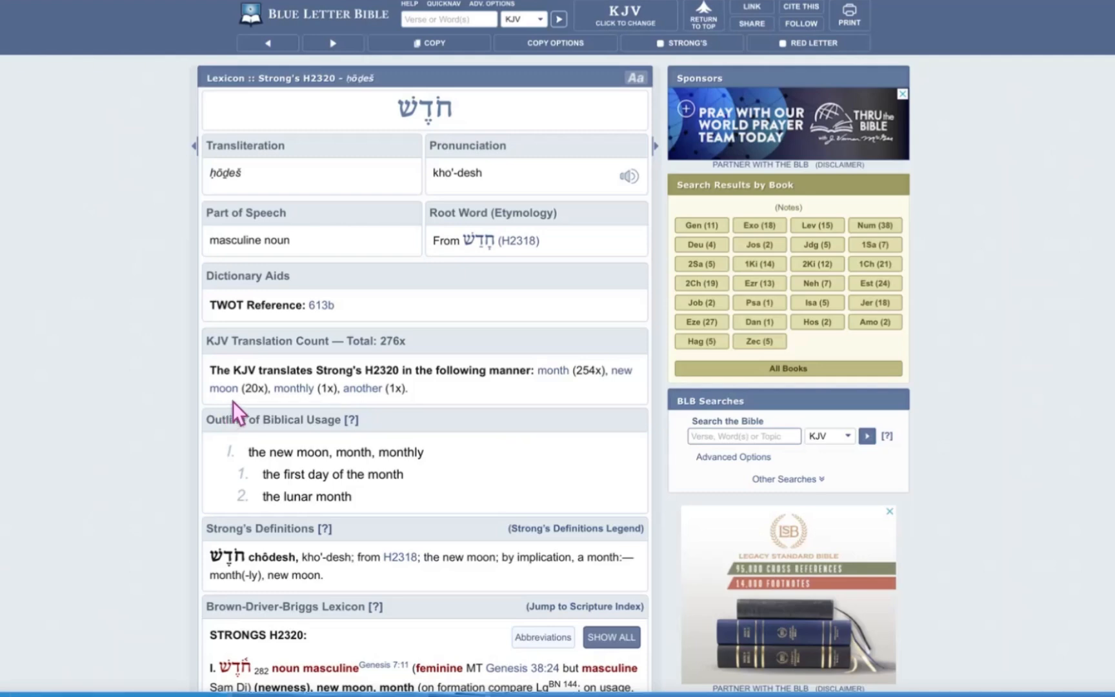
{"action": "mouse_move", "coordinate": [237, 423]}
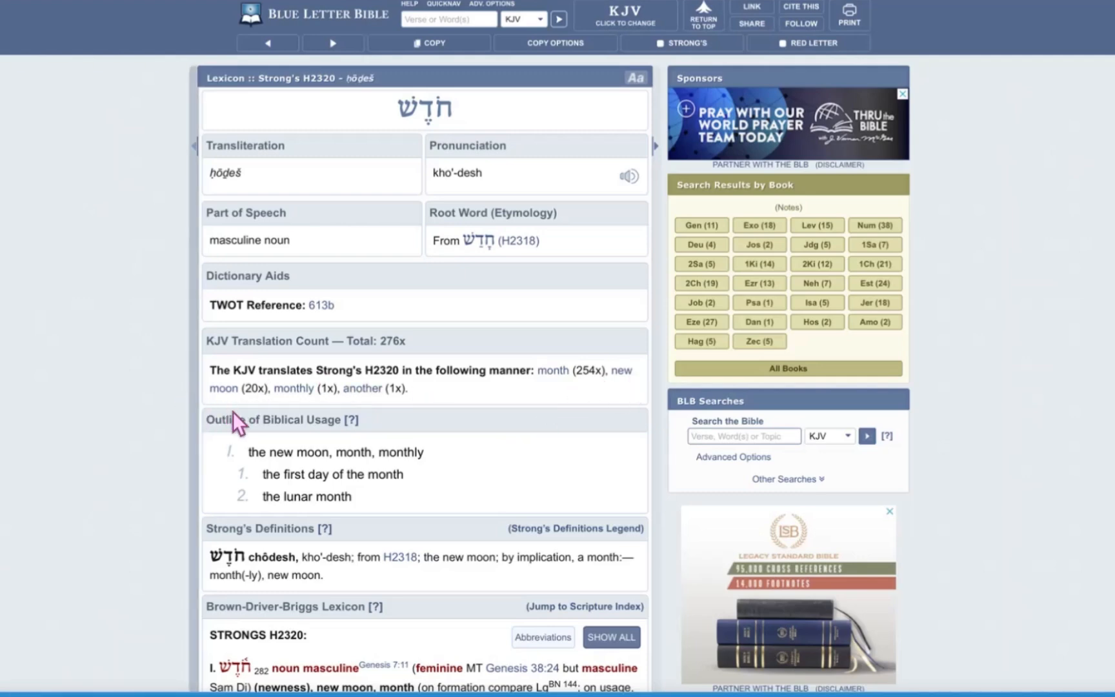
{"action": "mouse_move", "coordinate": [516, 370]}
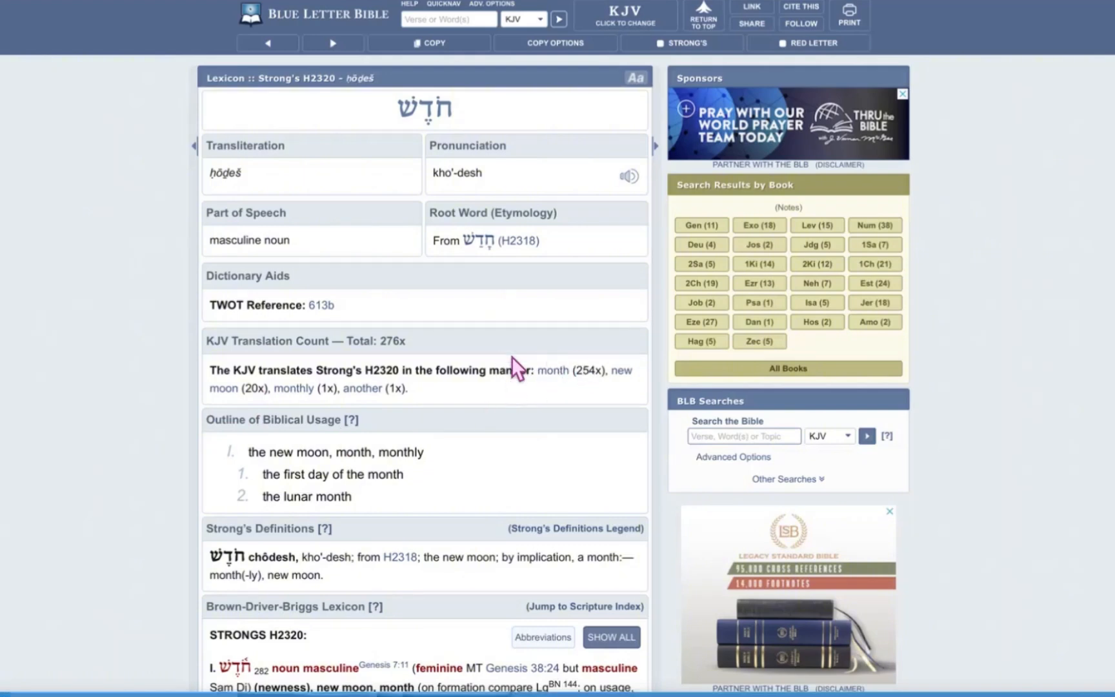
{"action": "mouse_move", "coordinate": [327, 411]}
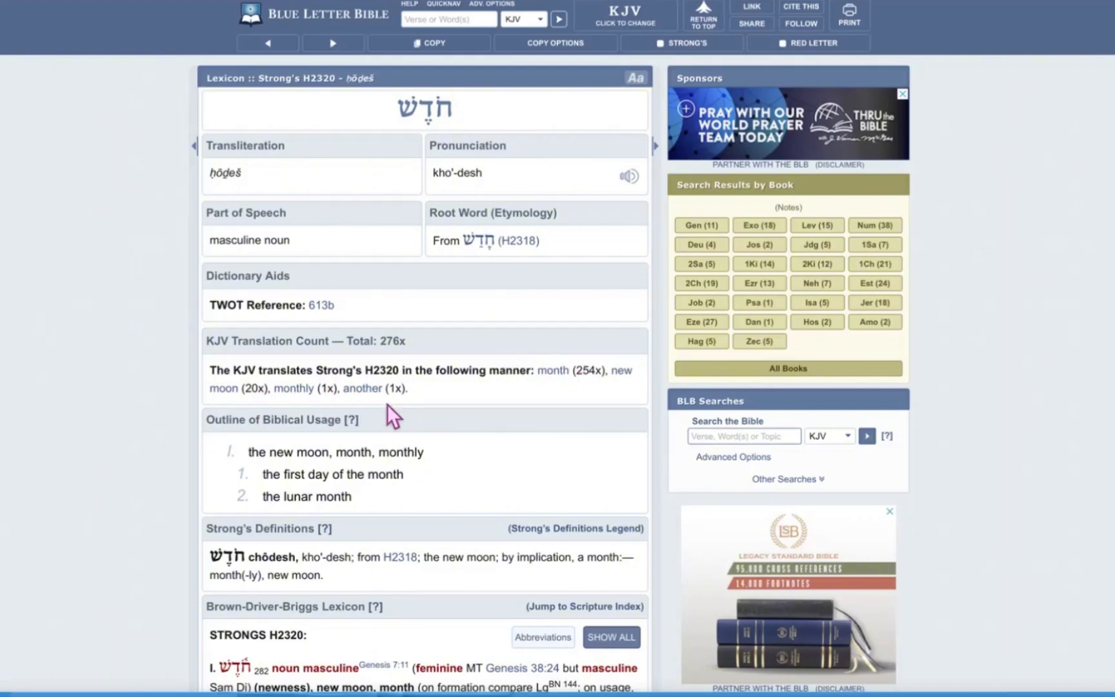
{"action": "mouse_move", "coordinate": [306, 469]}
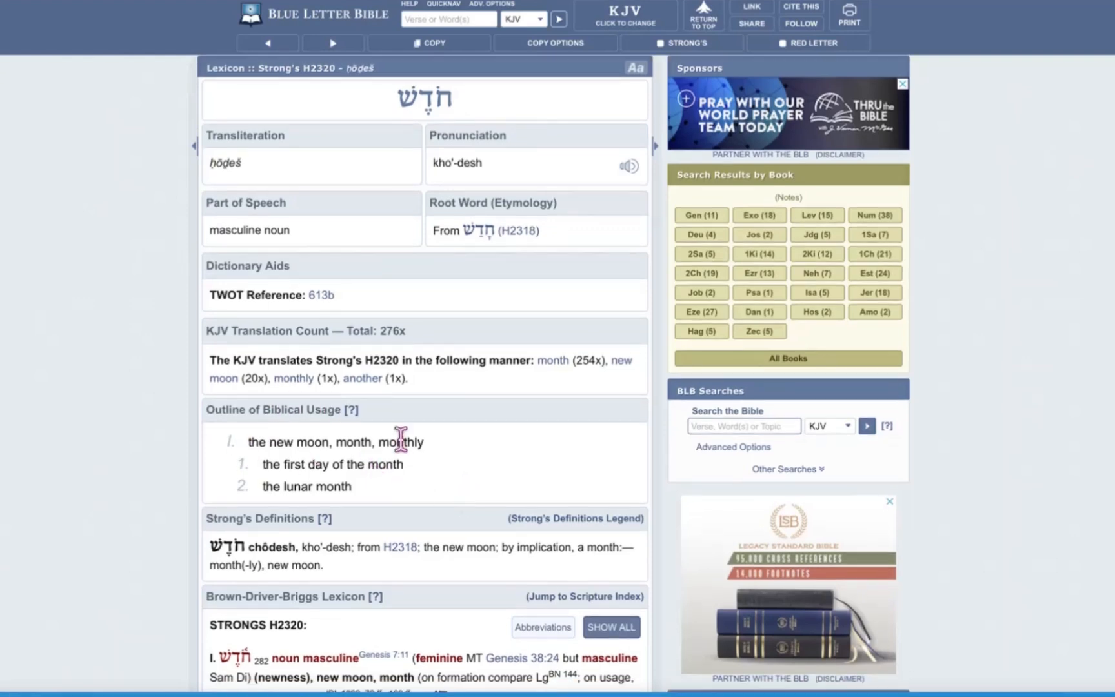
{"action": "mouse_move", "coordinate": [381, 497]}
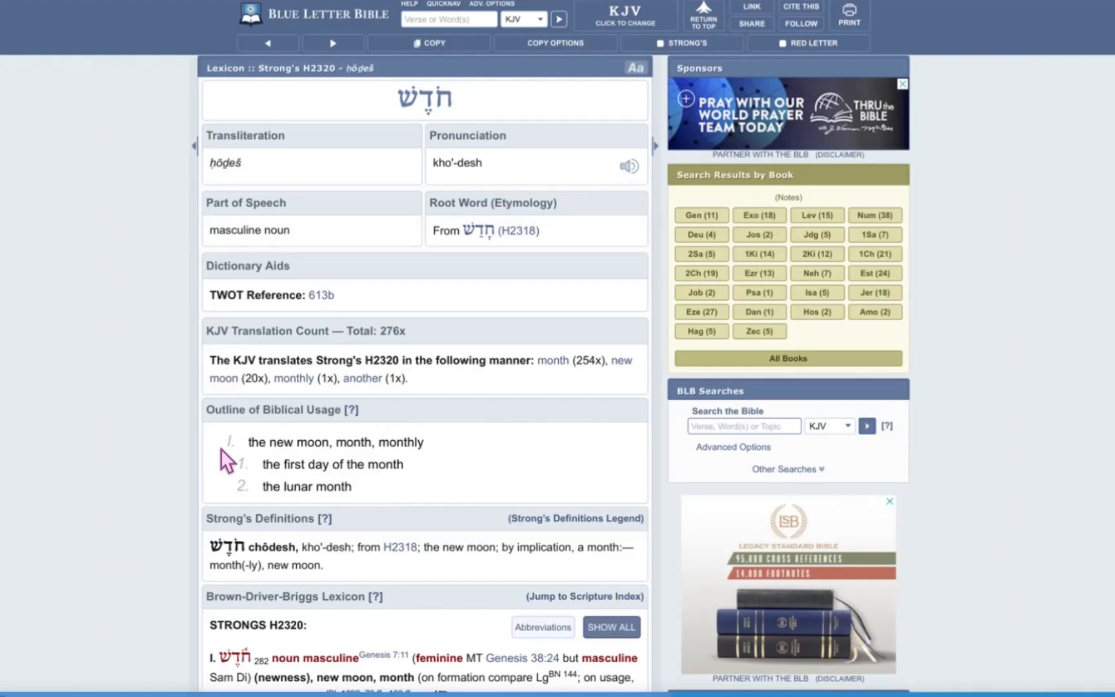
{"action": "mouse_move", "coordinate": [295, 441]}
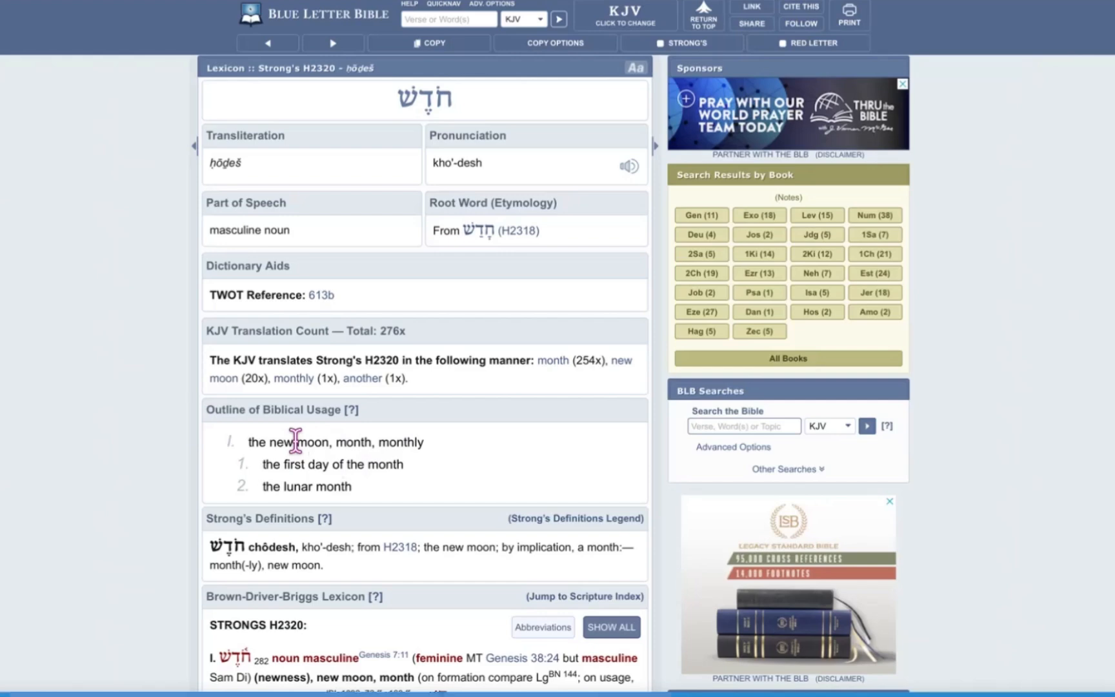
{"action": "mouse_move", "coordinate": [339, 459]}
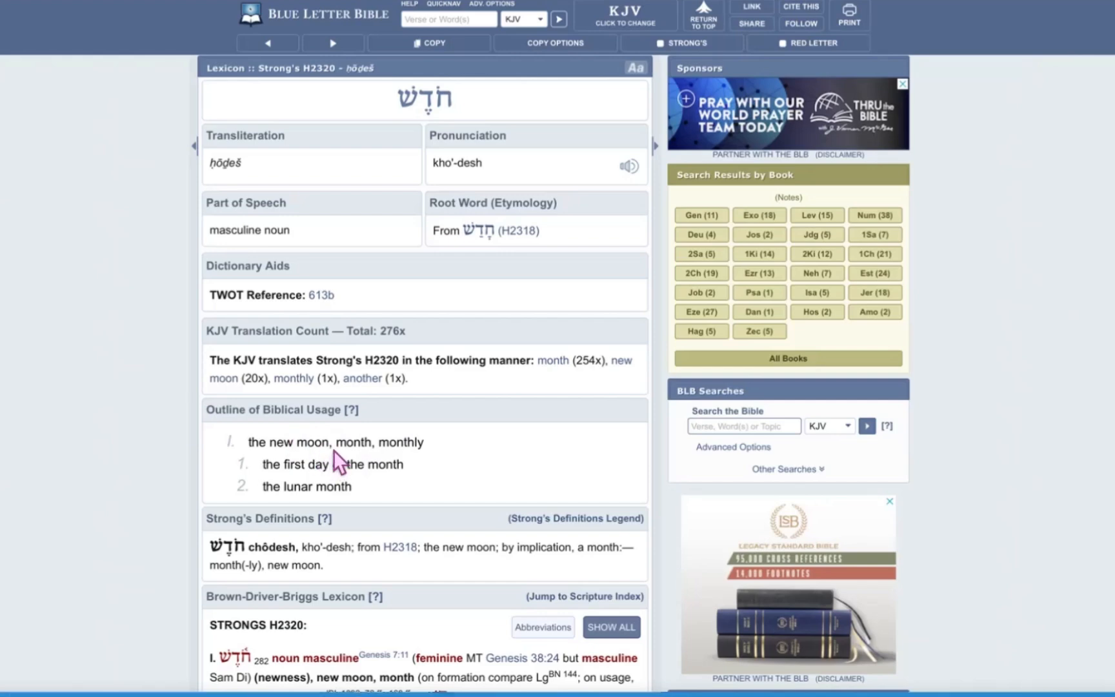
Highlight 'the first day of the month' in the H2320 usage outline.
{"action": "double_click", "coordinate": [357, 442]}
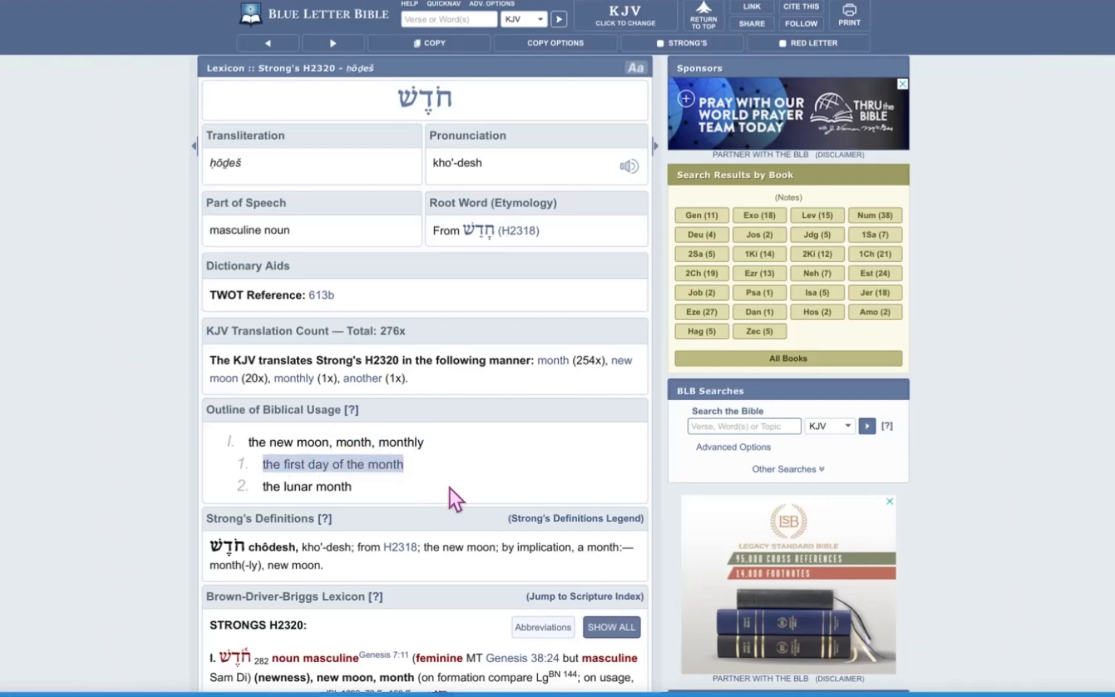
{"action": "mouse_move", "coordinate": [343, 493]}
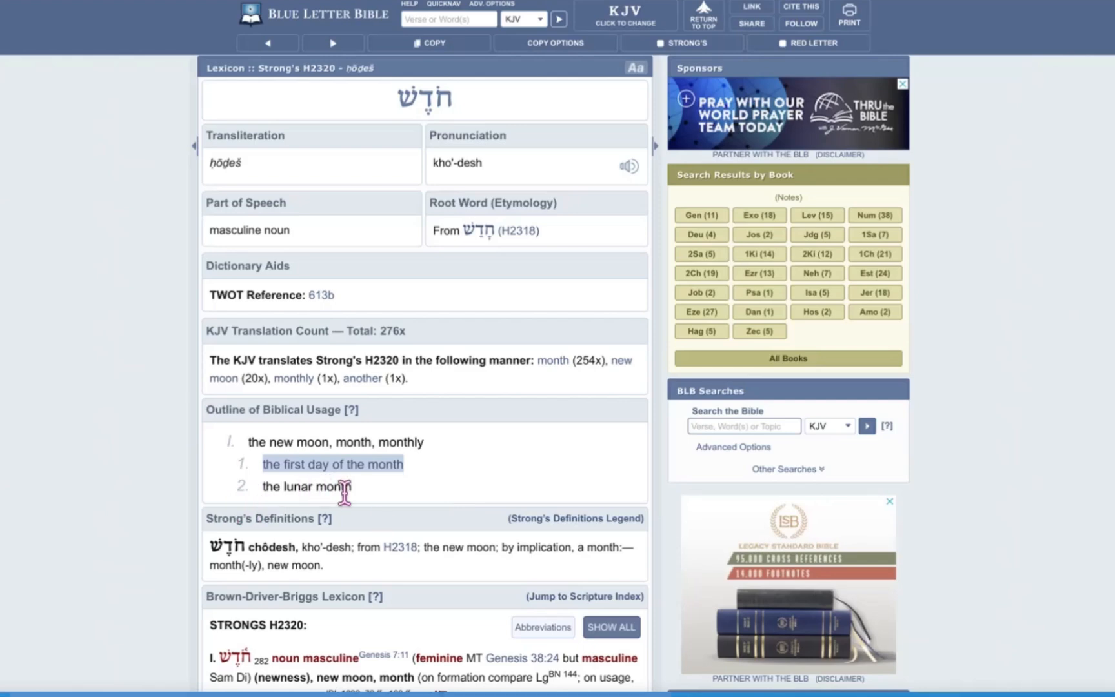
{"action": "mouse_move", "coordinate": [269, 508]}
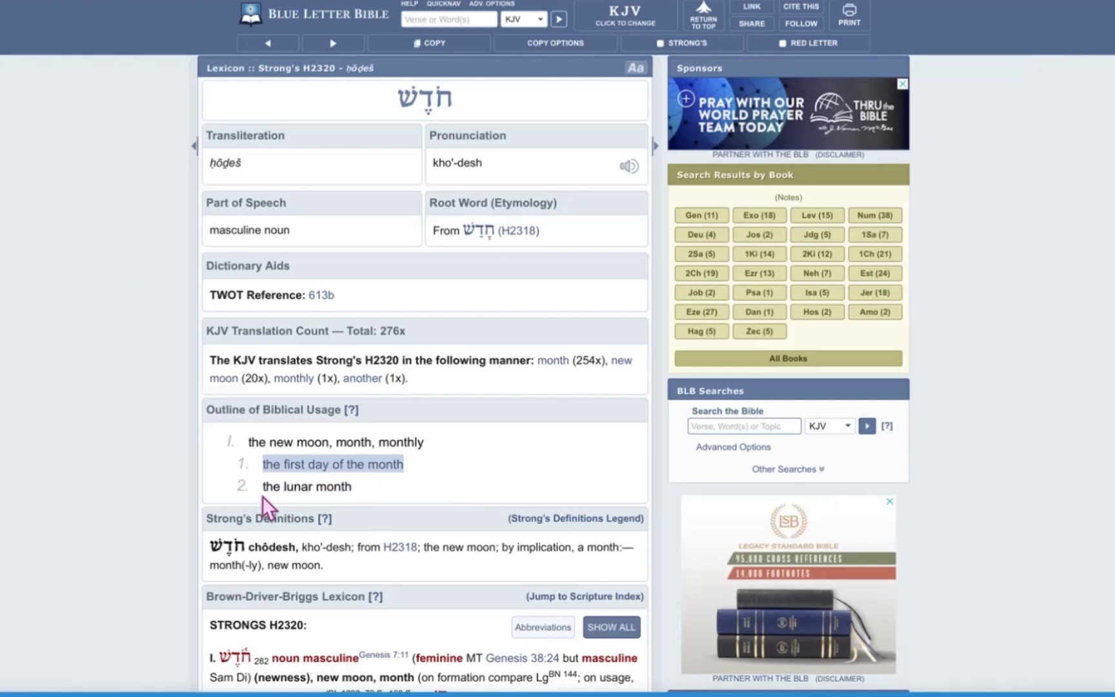
{"action": "mouse_move", "coordinate": [340, 505]}
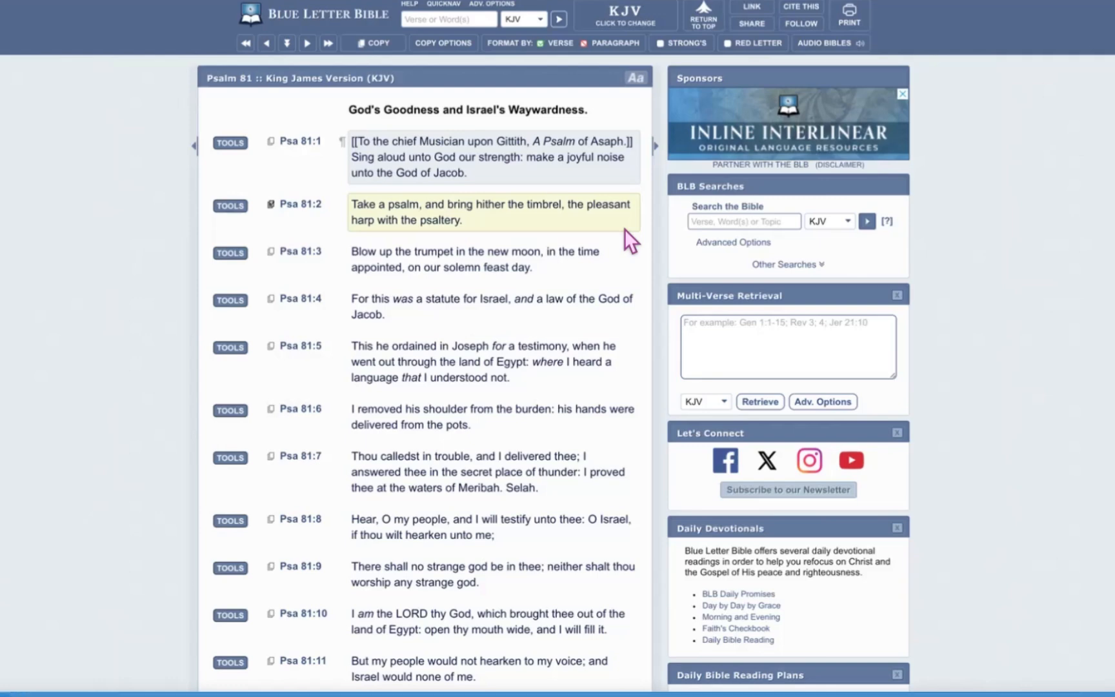
{"action": "mouse_move", "coordinate": [548, 198]}
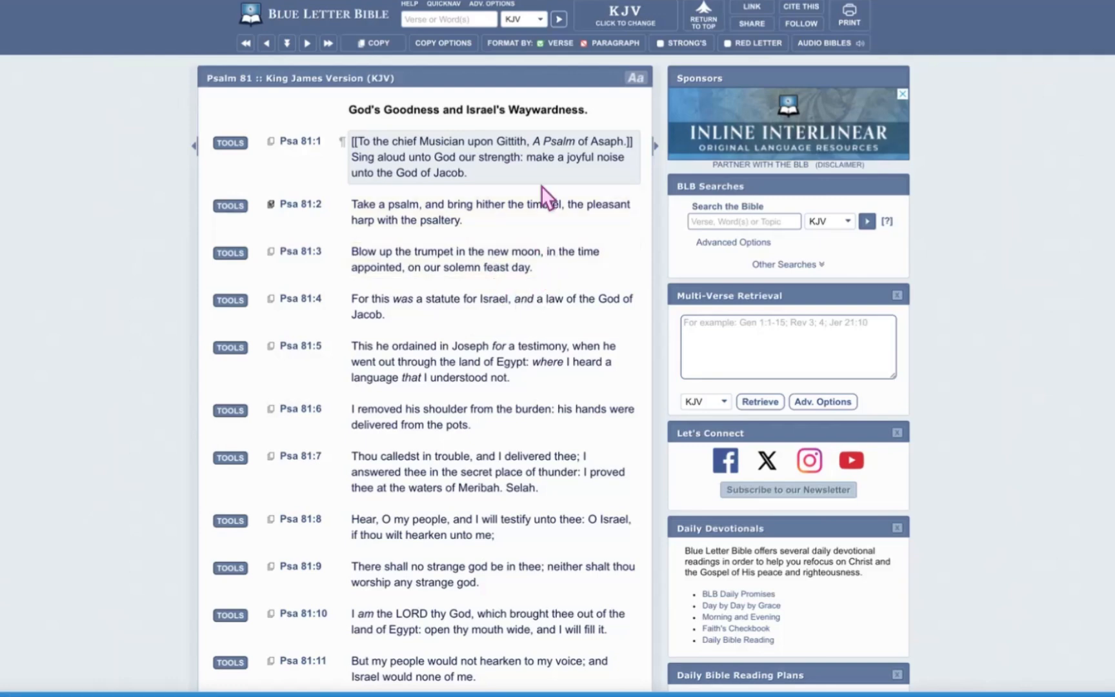
{"action": "scroll", "scroll_direction": "down", "scroll_amount": 3}
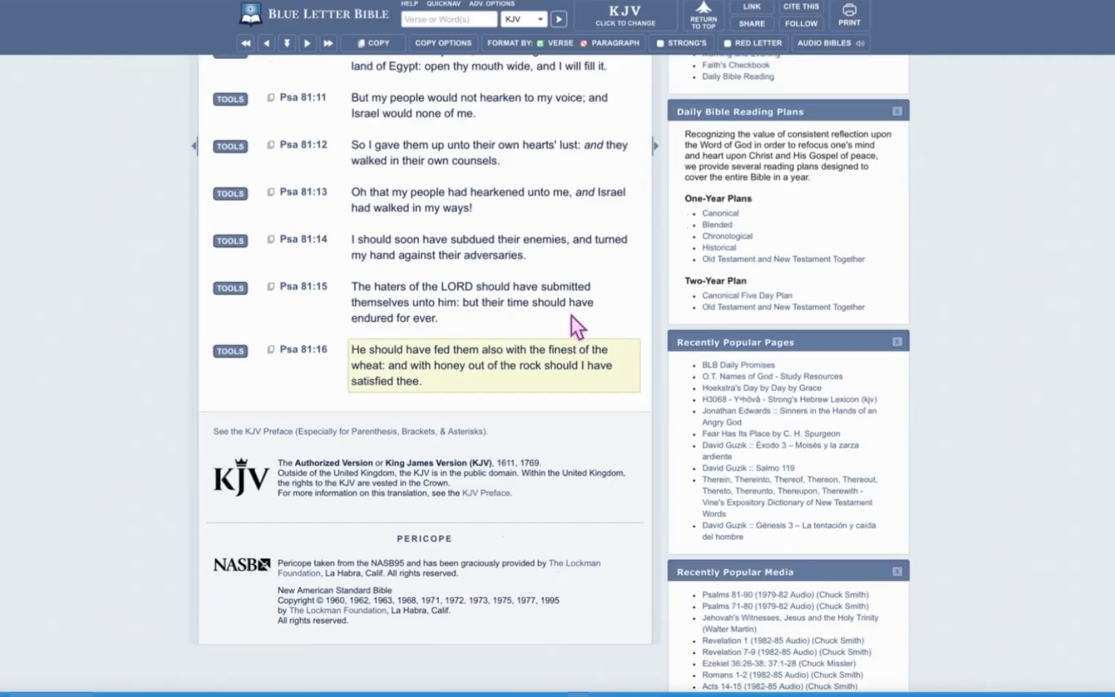
{"action": "scroll", "scroll_direction": "up", "scroll_amount": 3}
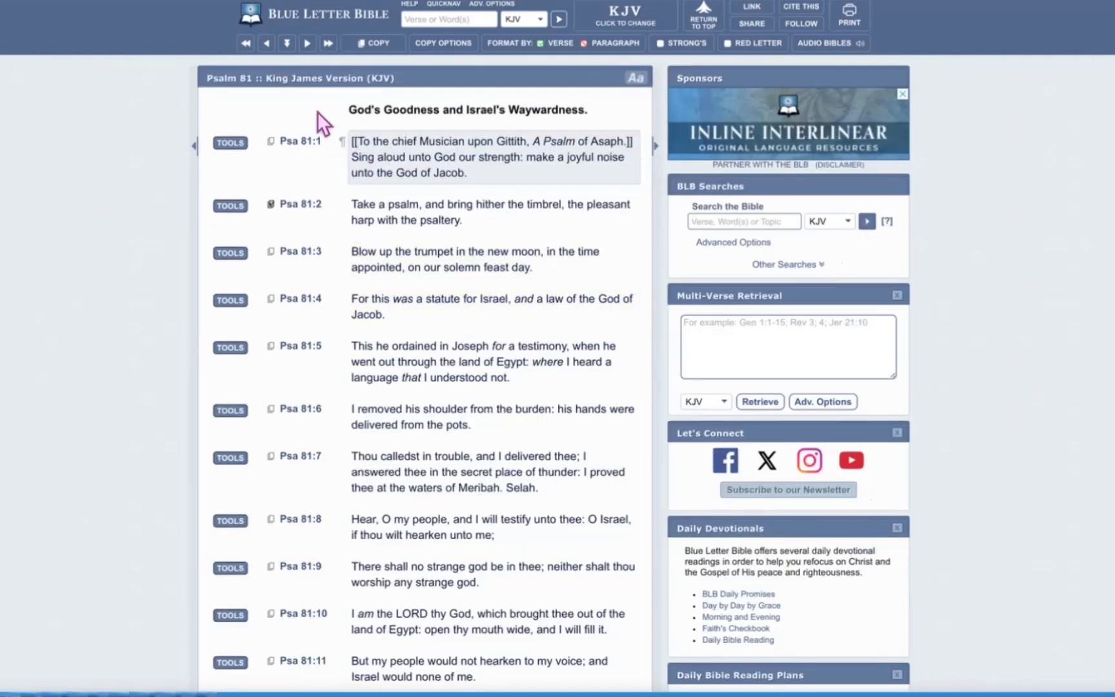
{"action": "mouse_move", "coordinate": [335, 271]}
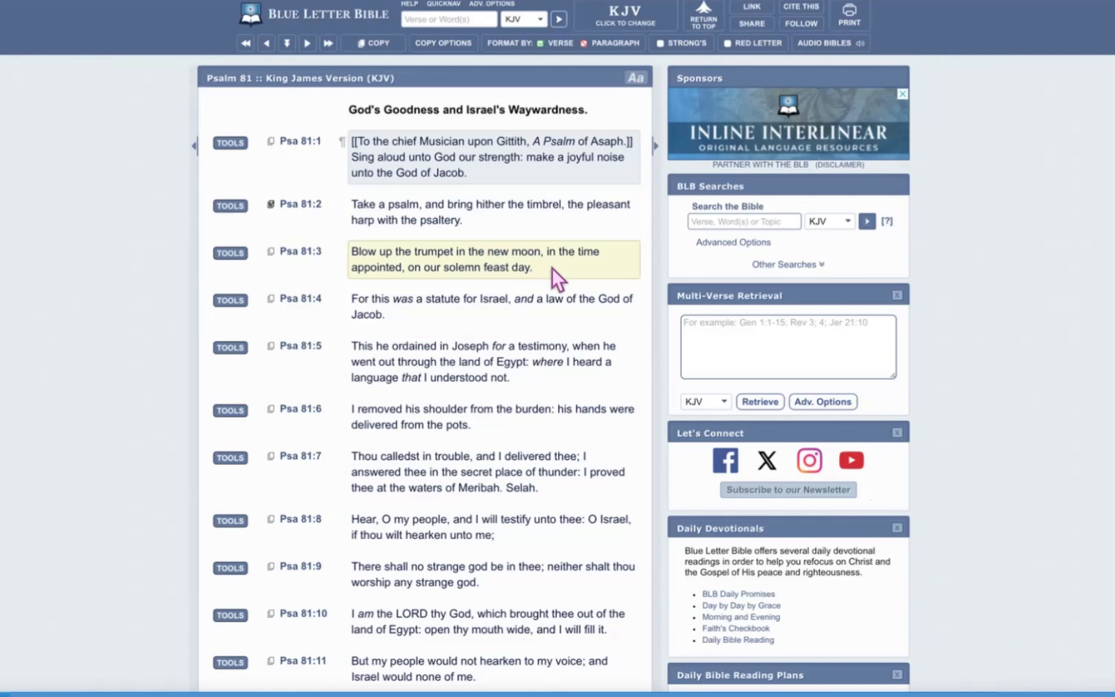
{"action": "mouse_move", "coordinate": [402, 299]}
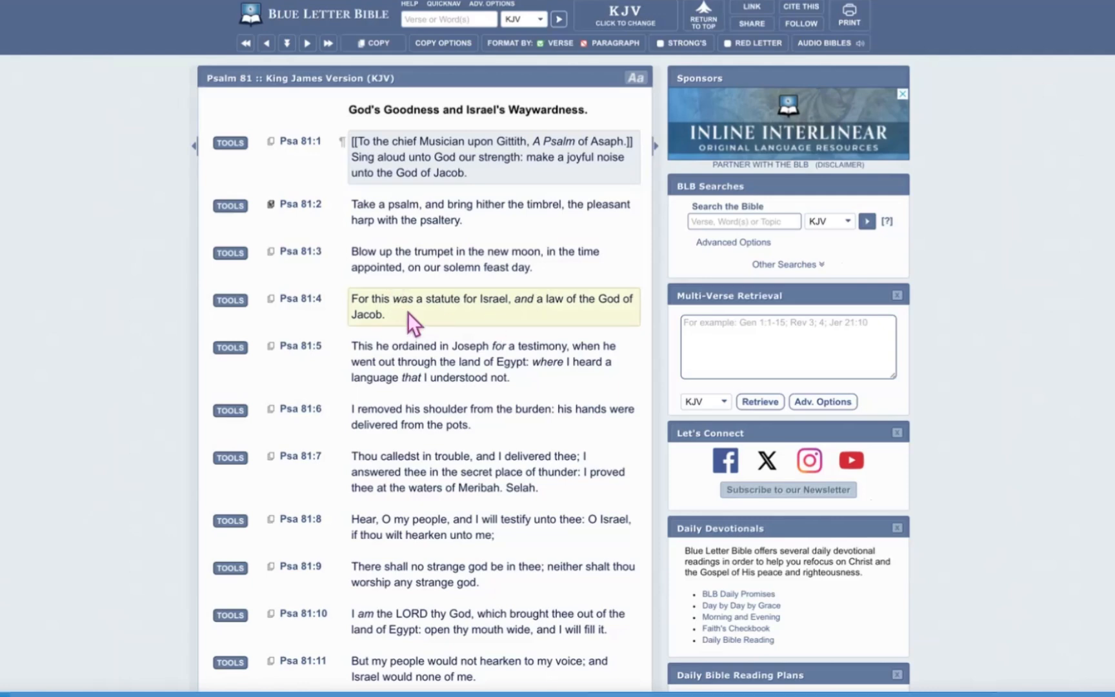
{"action": "mouse_move", "coordinate": [522, 334]}
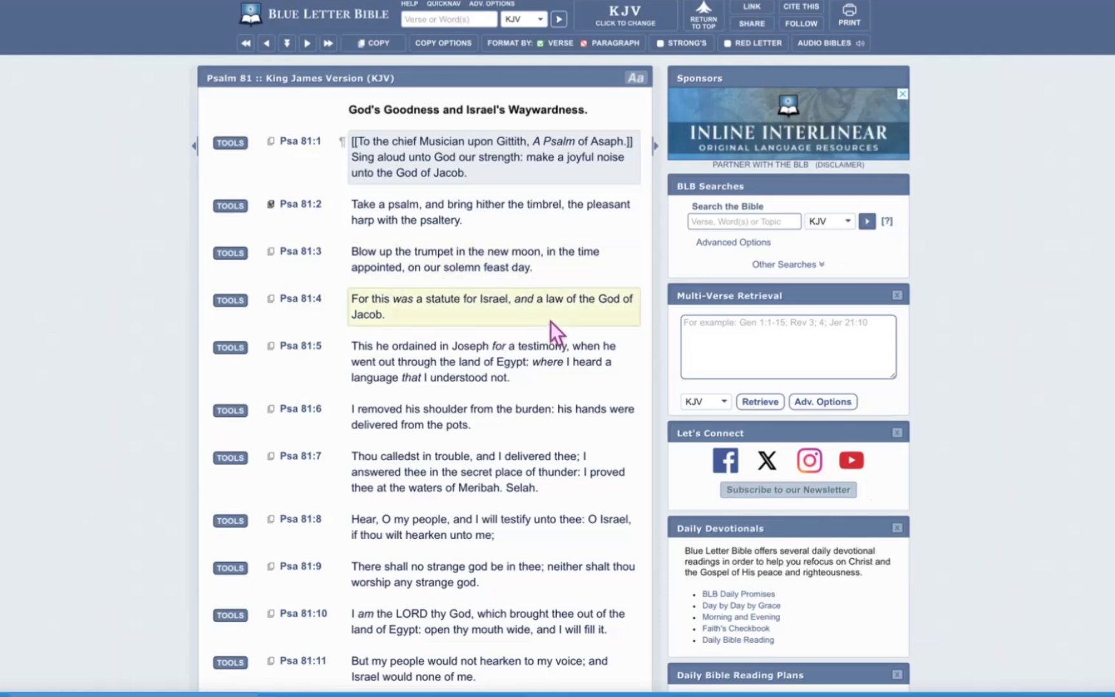
{"action": "mouse_move", "coordinate": [629, 325]}
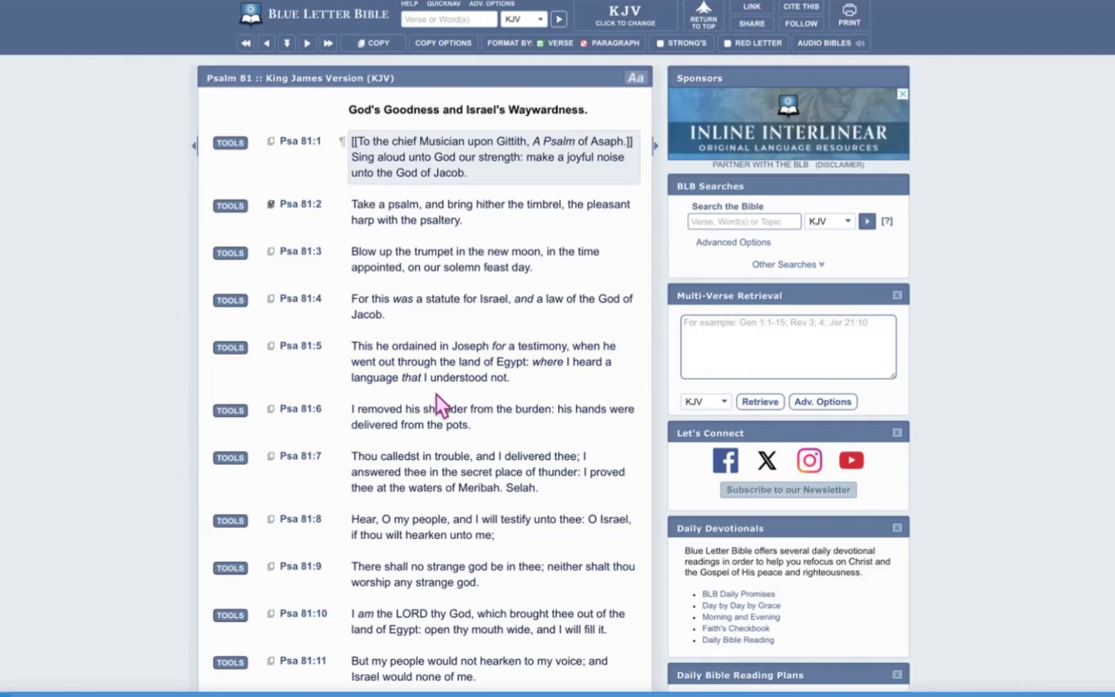
{"action": "mouse_move", "coordinate": [534, 298]}
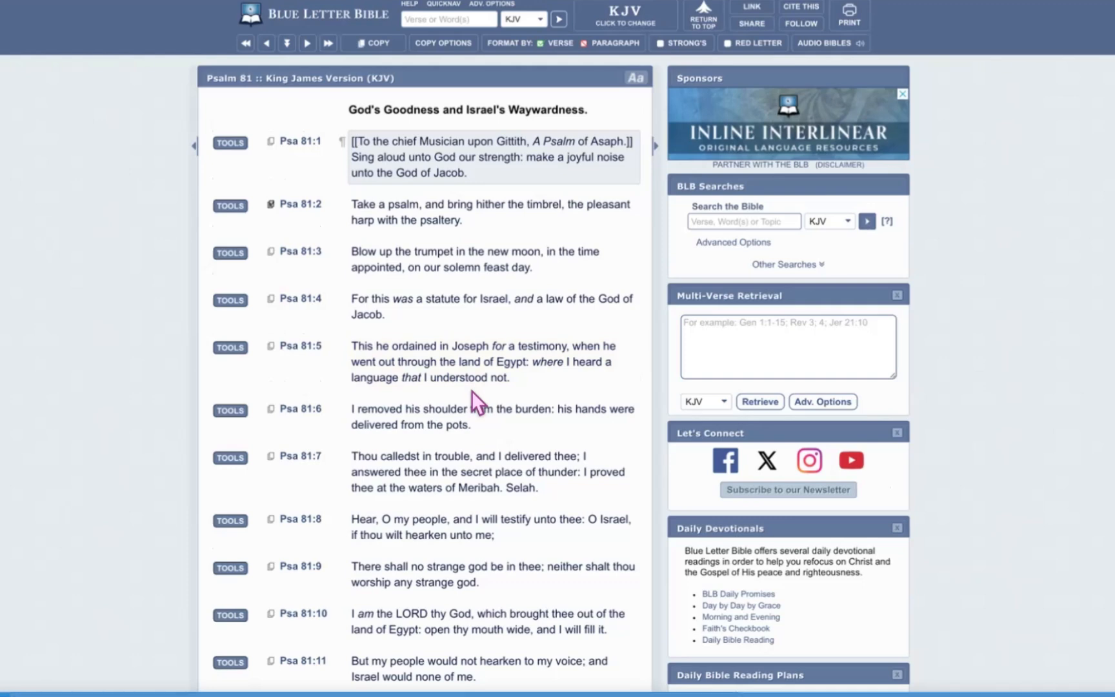
Select the word 'Meribah' in Psalm 81:7 by double-clicking it.
{"action": "scroll", "scroll_direction": "down", "scroll_amount": 3}
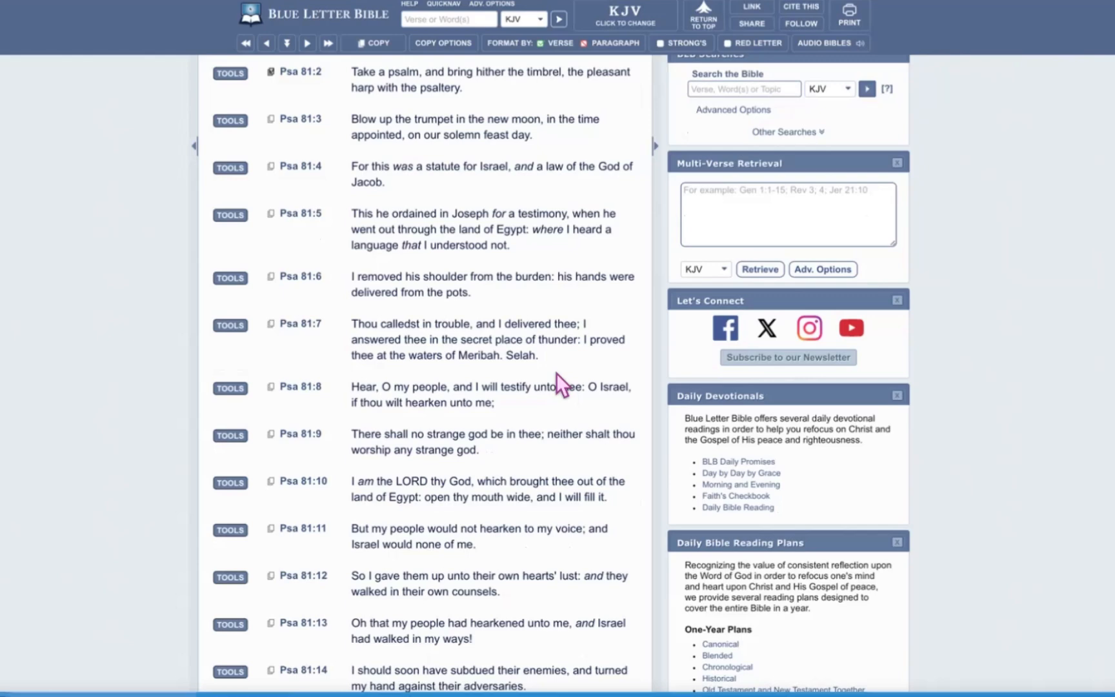
{"action": "left_click", "coordinate": [490, 339]}
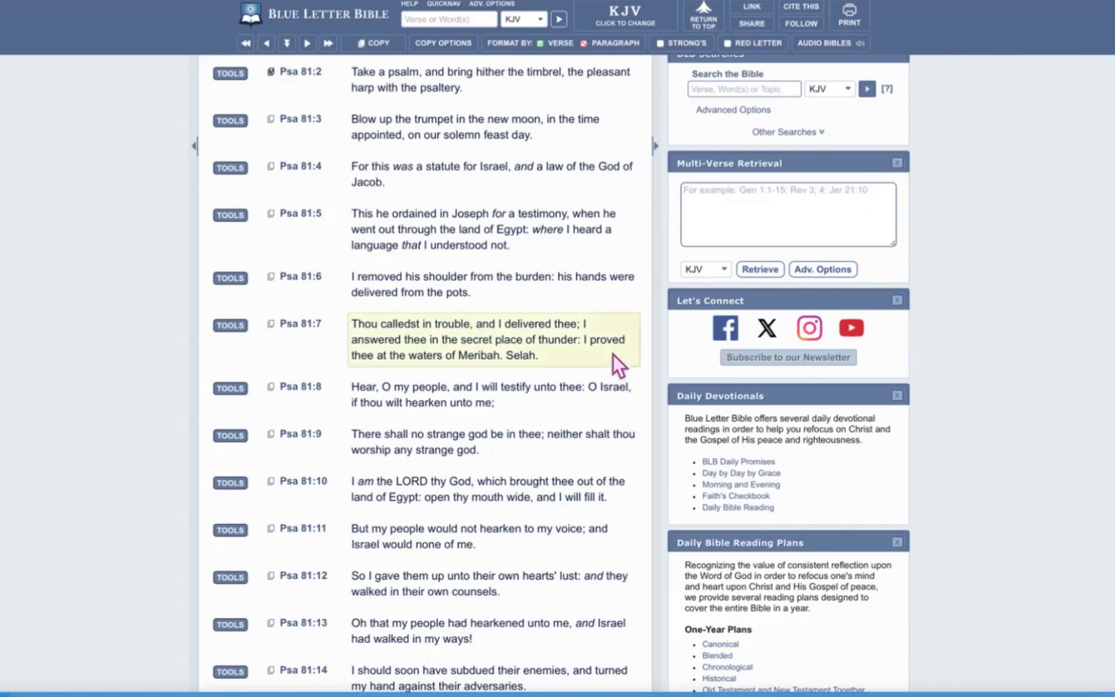
{"action": "double_click", "coordinate": [479, 355]}
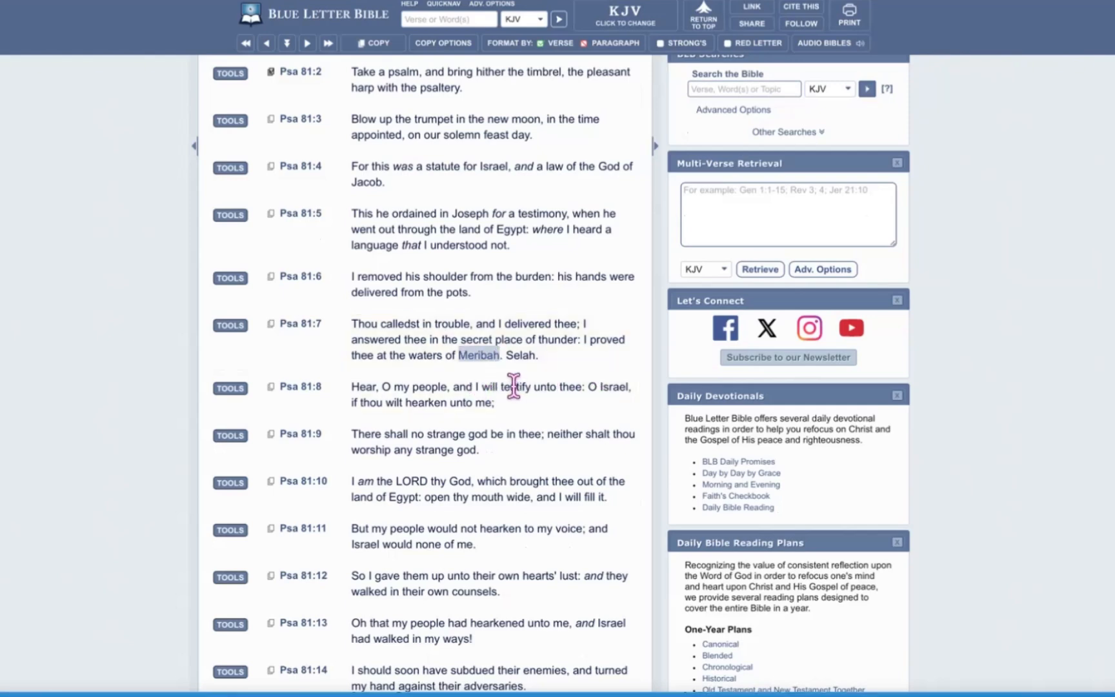
{"action": "mouse_move", "coordinate": [596, 383]}
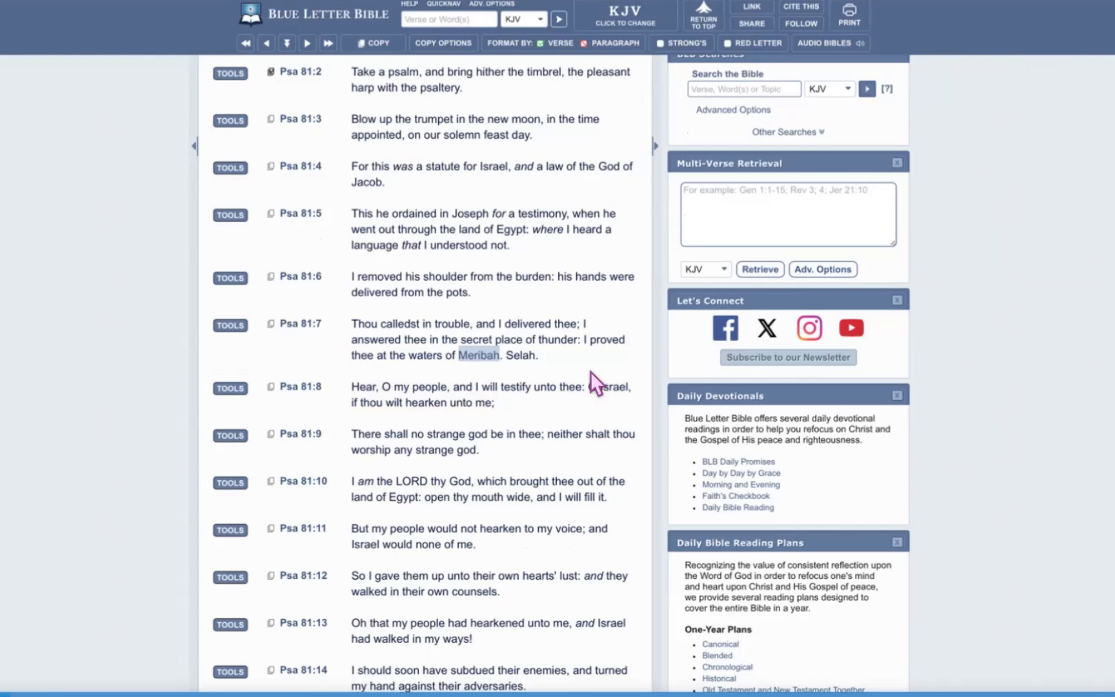
{"action": "scroll", "scroll_direction": "down", "scroll_amount": 3}
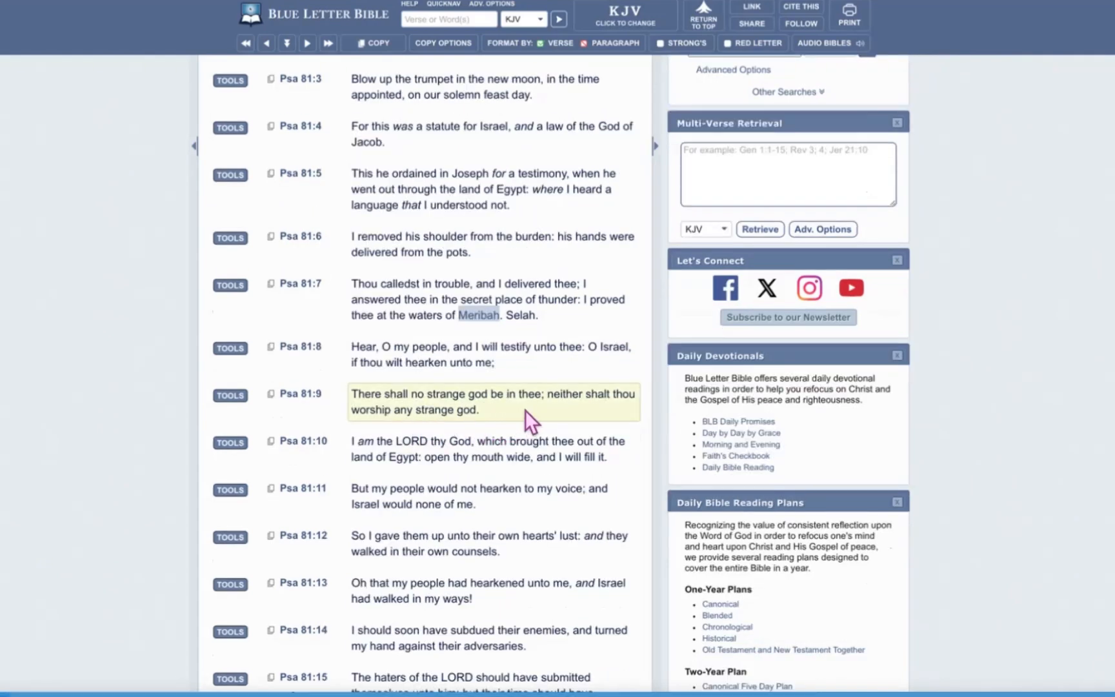
{"action": "mouse_move", "coordinate": [453, 441]}
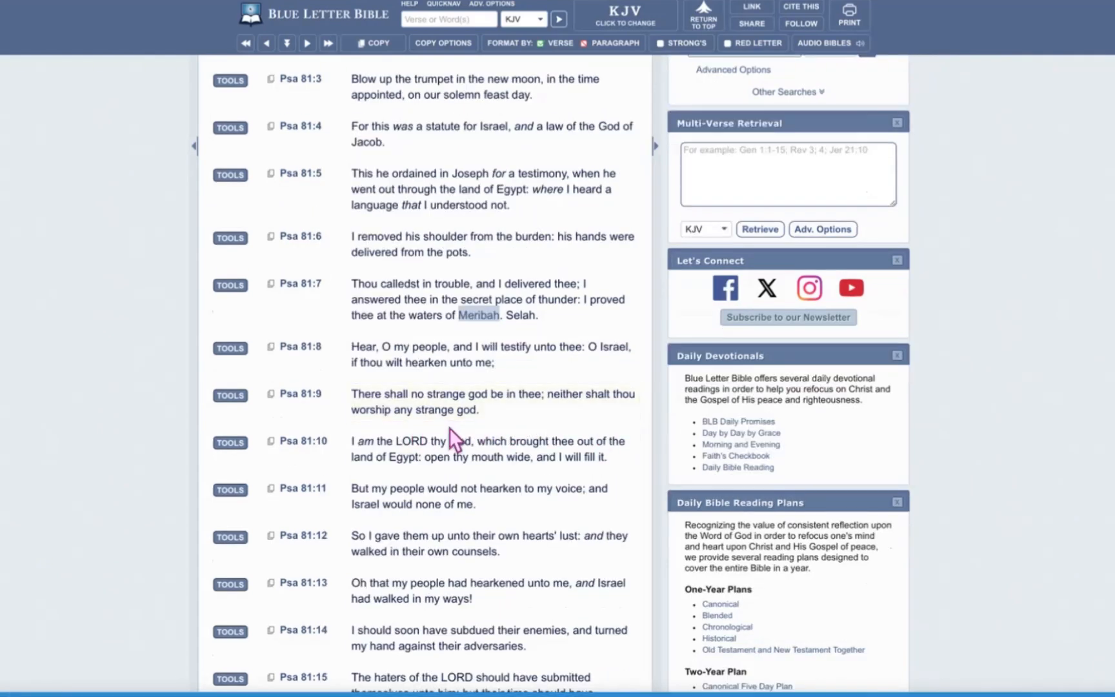
{"action": "mouse_move", "coordinate": [473, 434]}
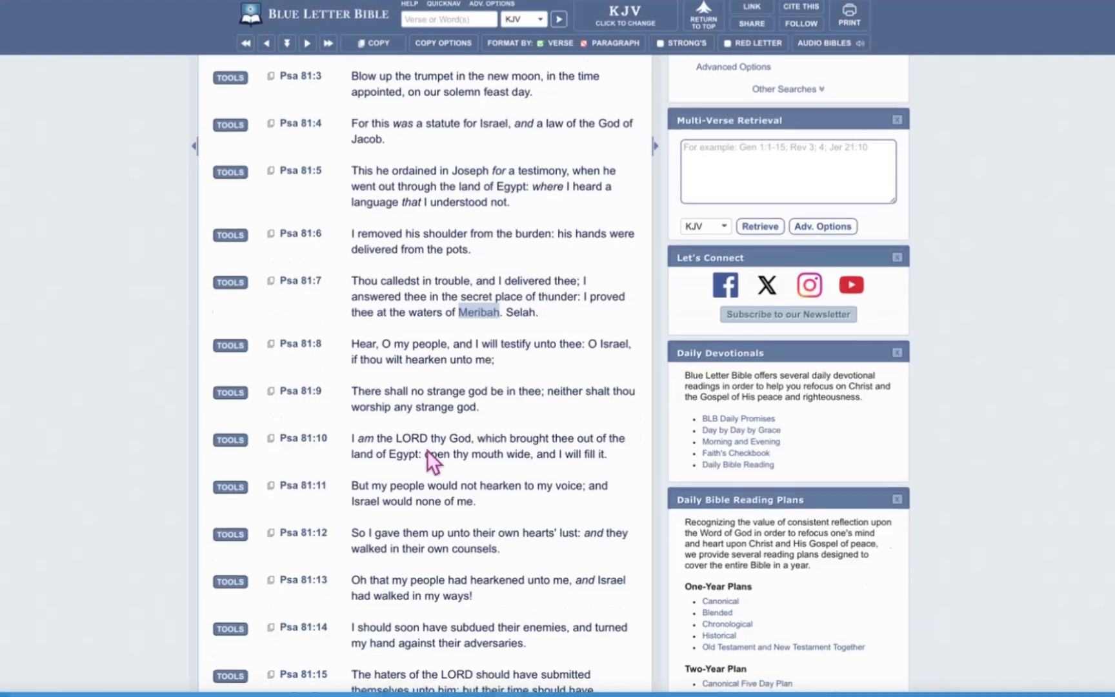
{"action": "scroll", "scroll_direction": "down", "scroll_amount": 3}
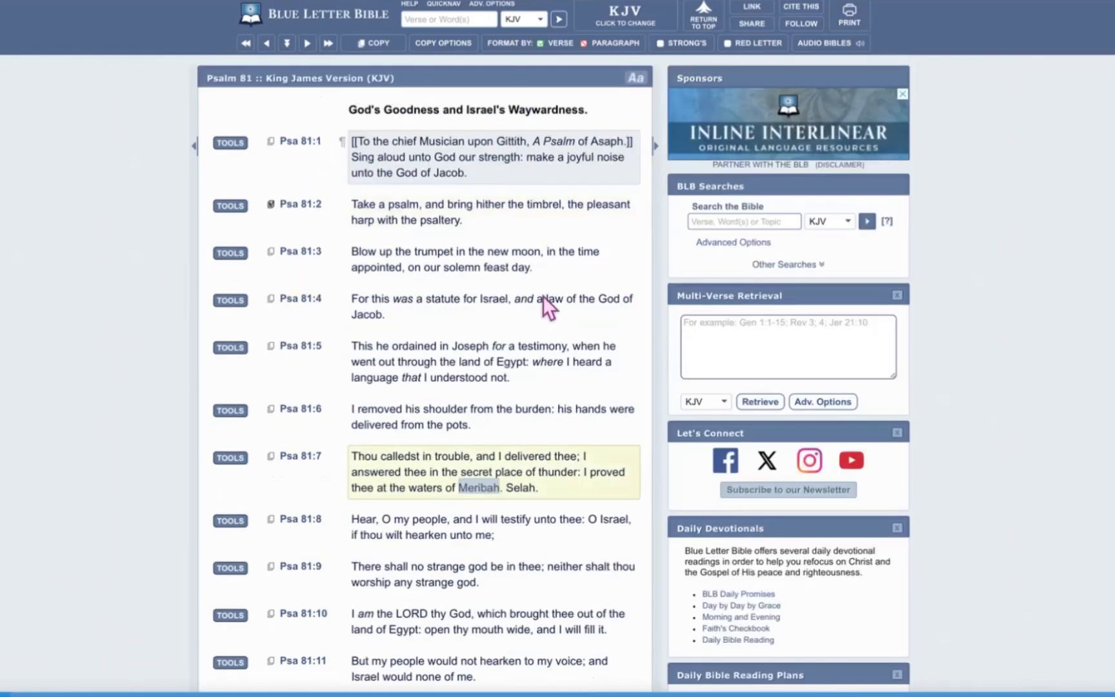
{"action": "mouse_move", "coordinate": [562, 288]}
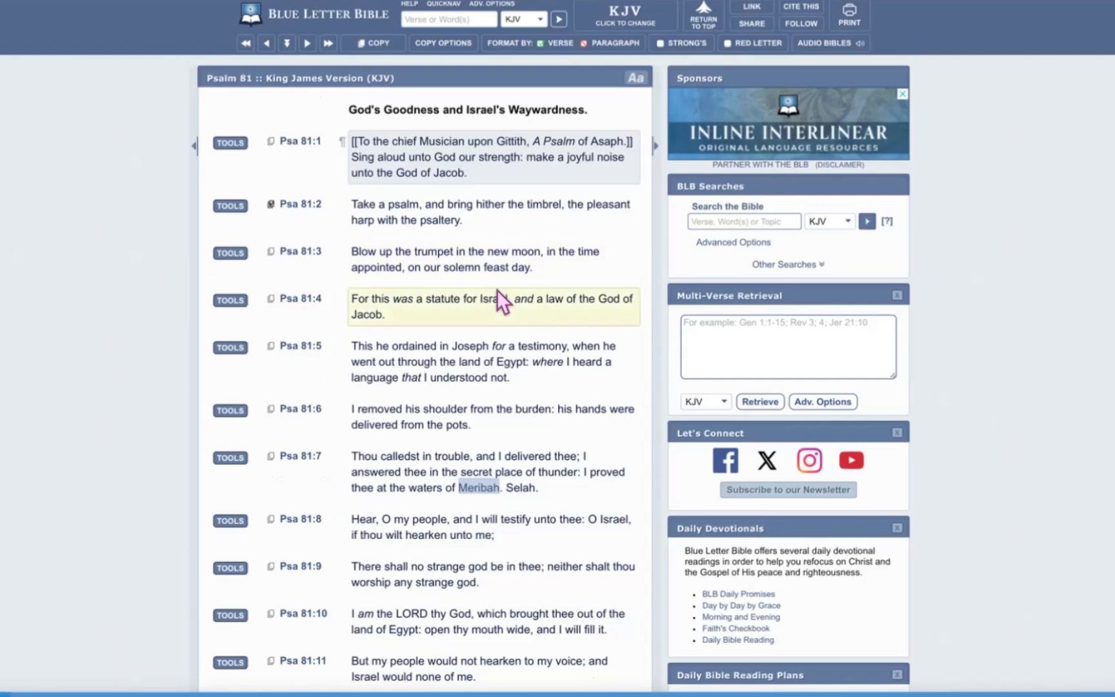
{"action": "mouse_move", "coordinate": [530, 251]}
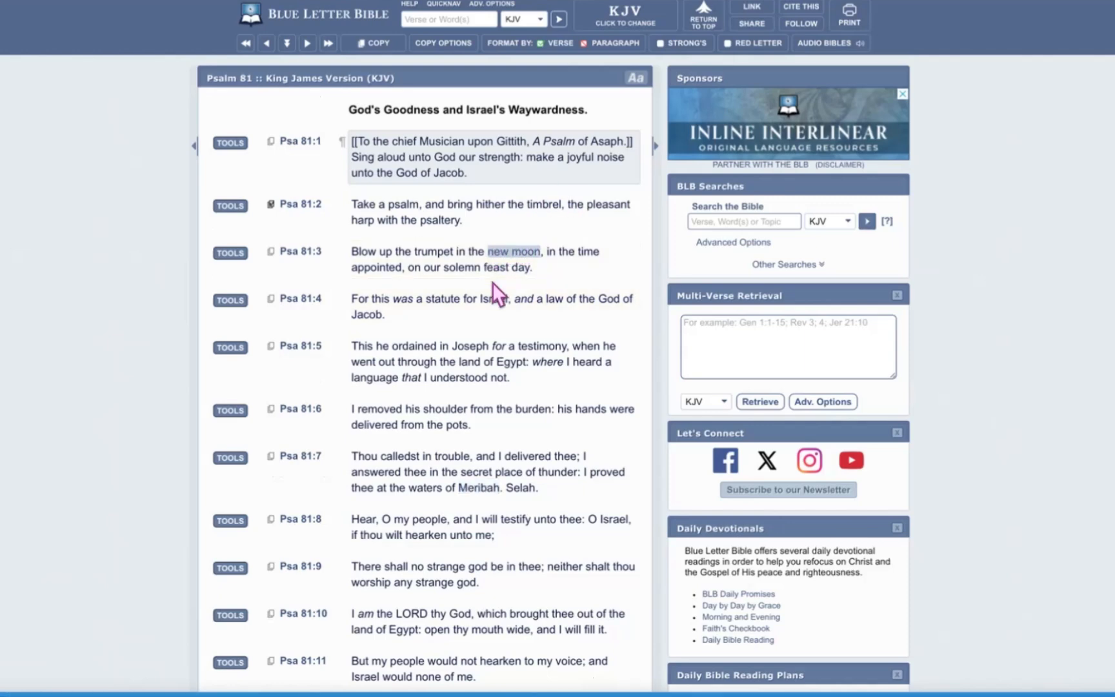
{"action": "mouse_move", "coordinate": [487, 292]}
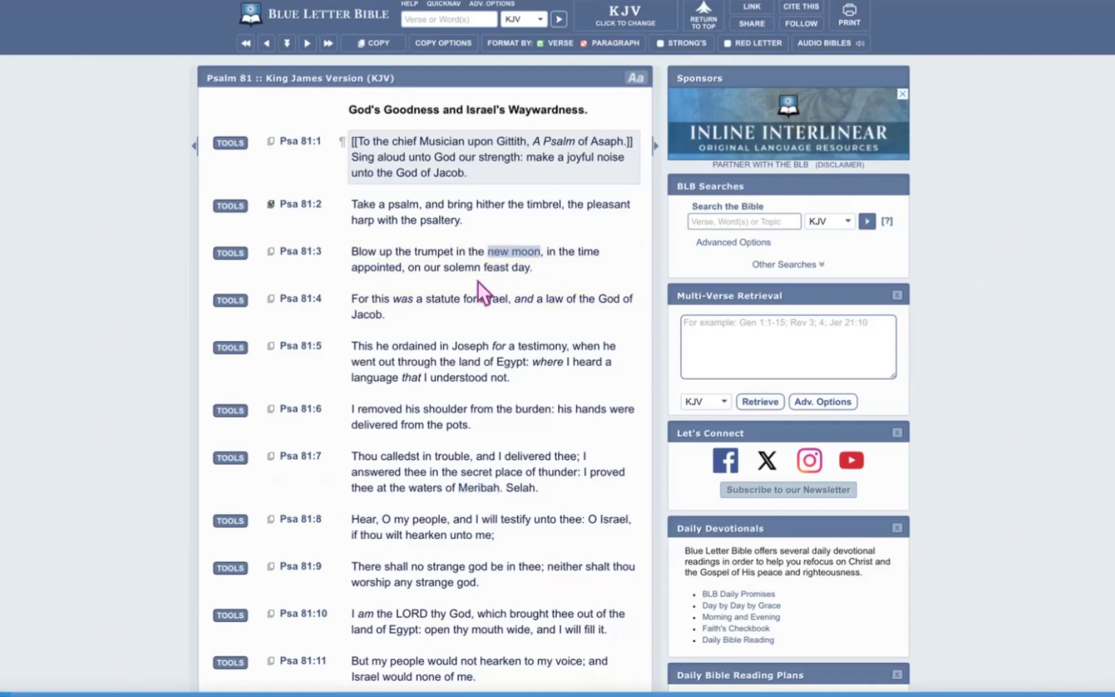